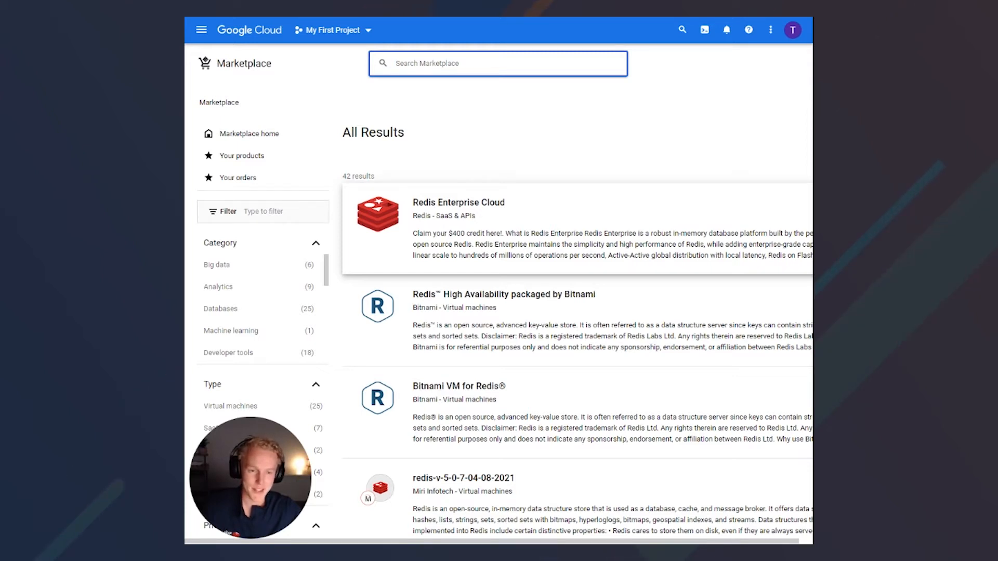
Open the Redis Enterprise Cloud Marketplace listing and scroll through its product details.
click(459, 202)
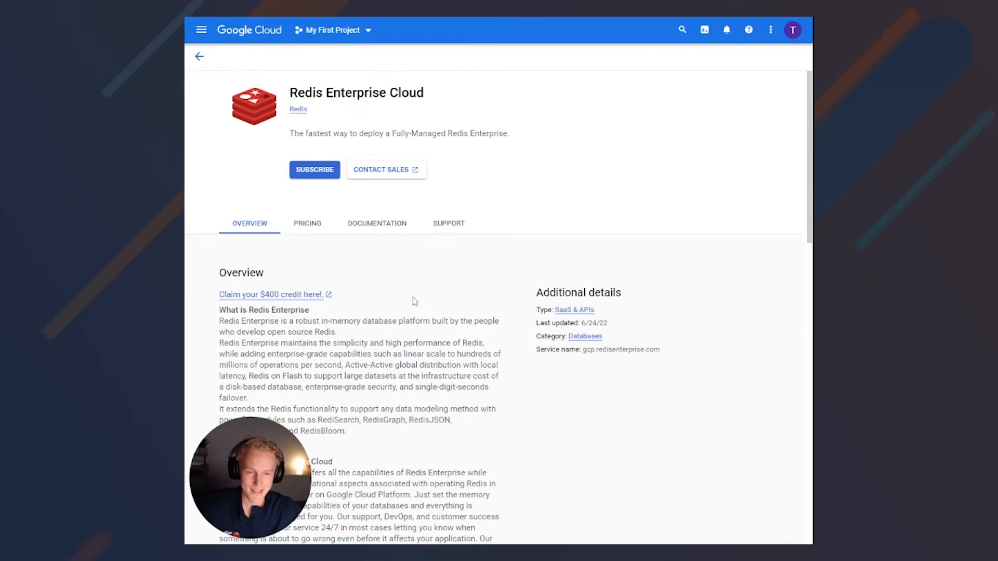
scroll(down, 3)
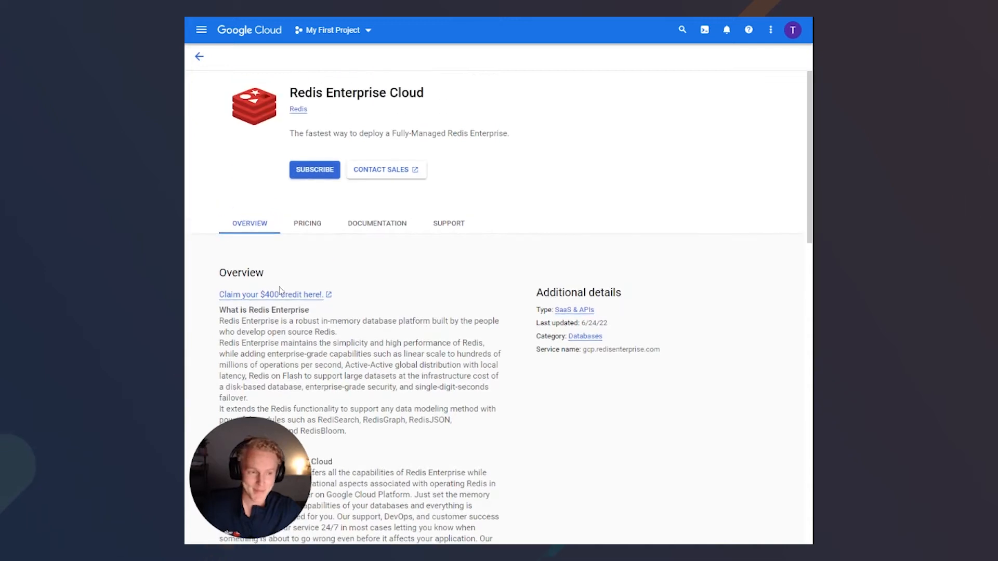
Place a usage-based Redis Enterprise Cloud subscription order with the billing account.
click(314, 170)
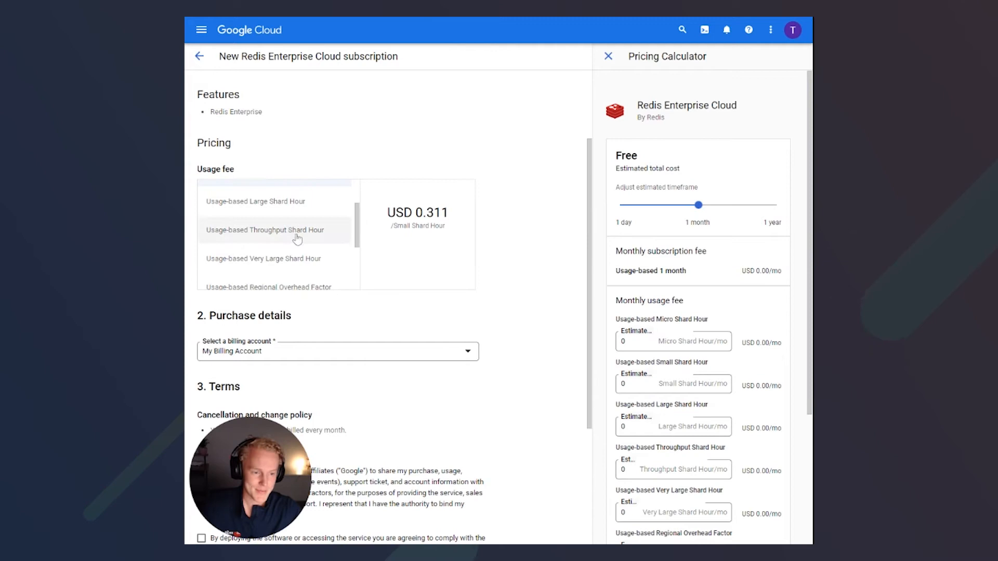
click(201, 306)
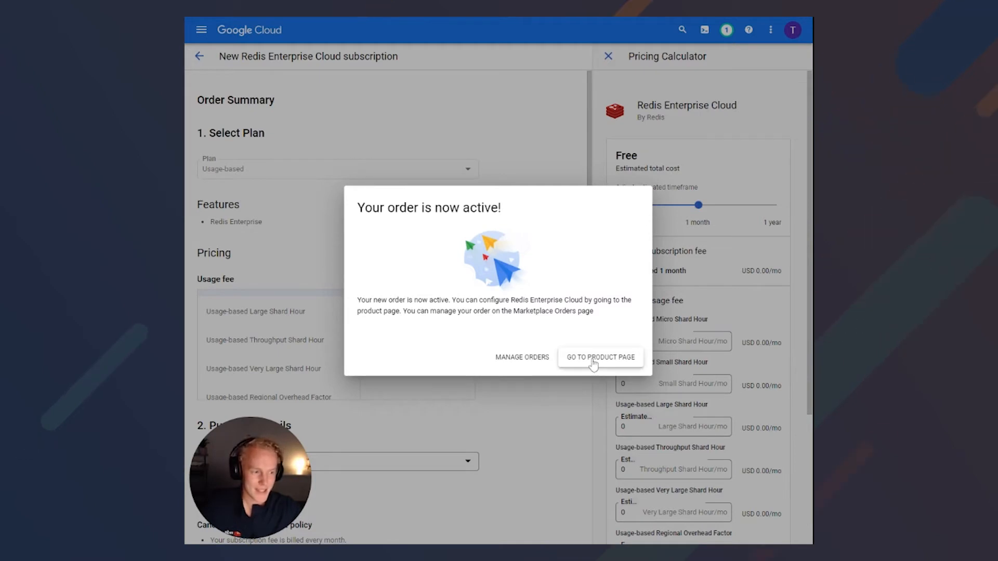
Go to the Redis Enterprise Cloud product page and enable the Redis Enterprise API.
click(600, 357)
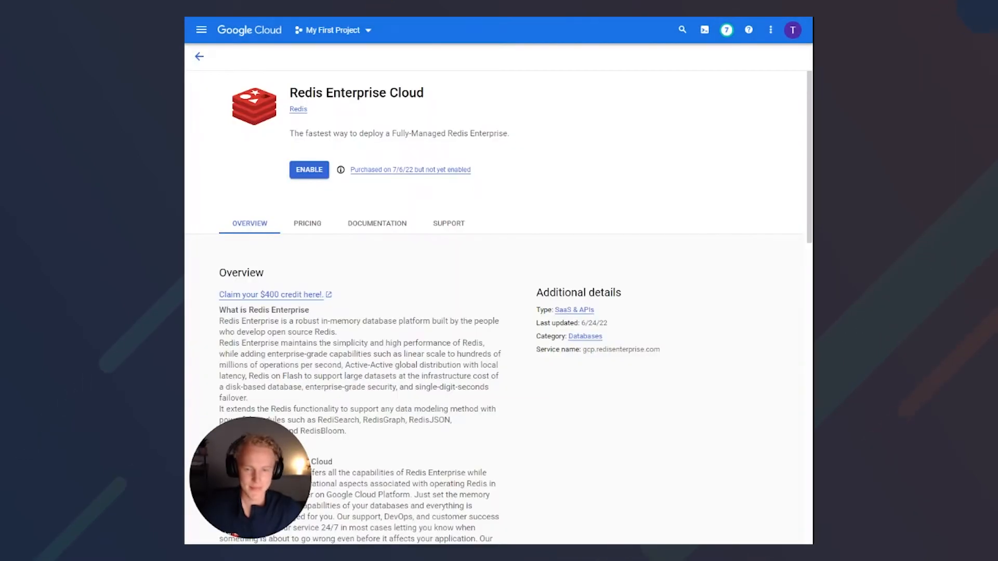
mouse_move(308, 170)
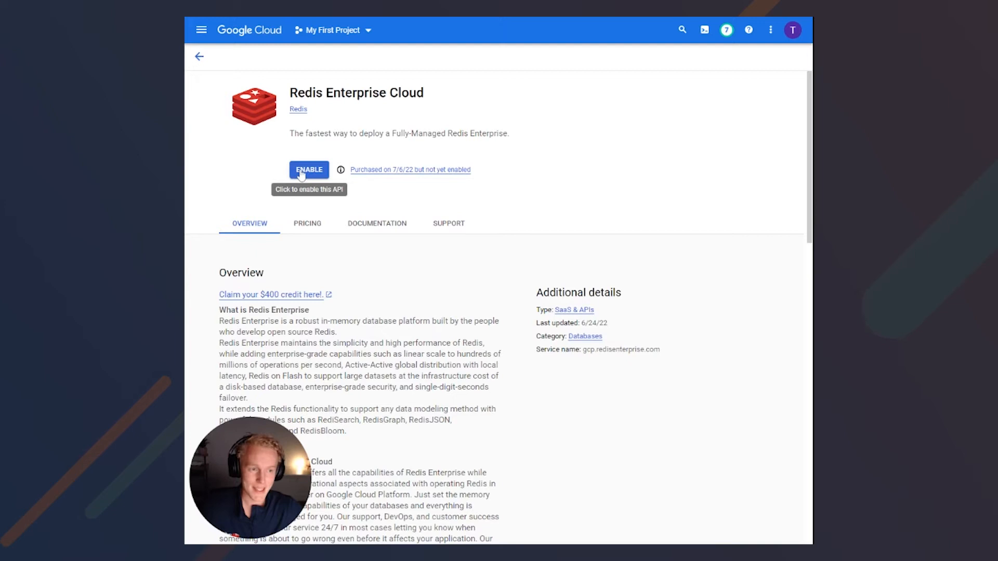
click(309, 170)
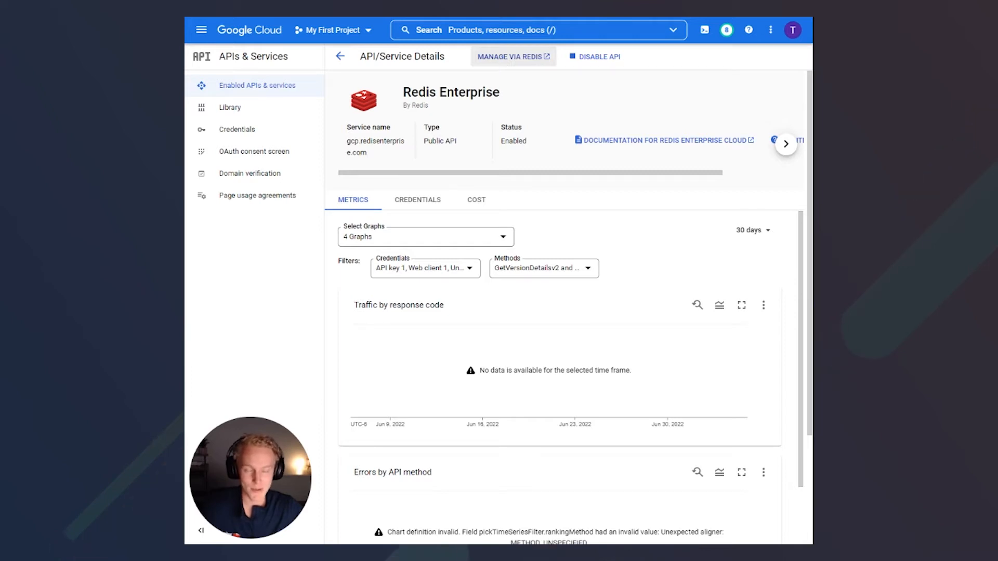
Manage the service via Redis, confirming the move to the Redis Cloud dashboard.
click(513, 56)
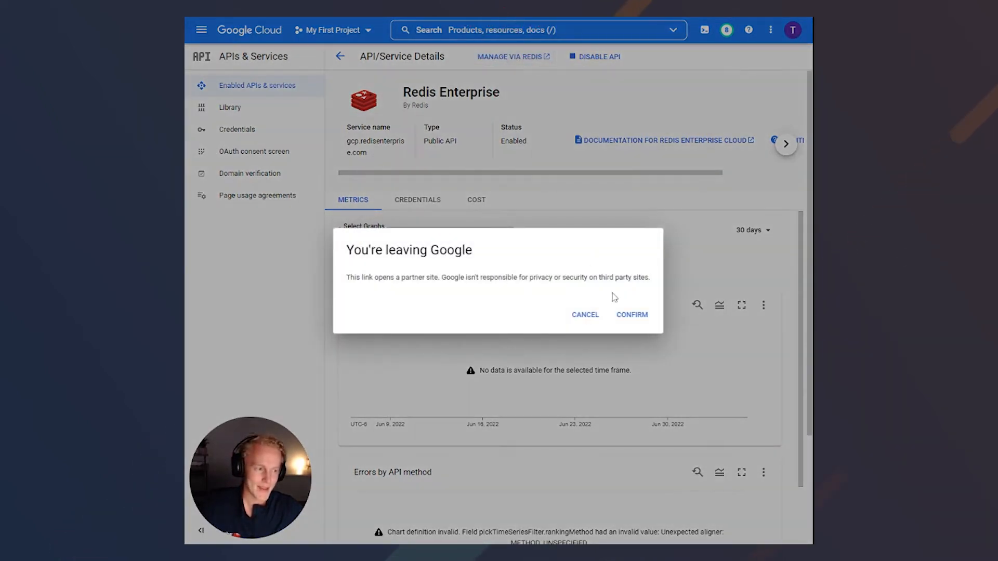
click(632, 315)
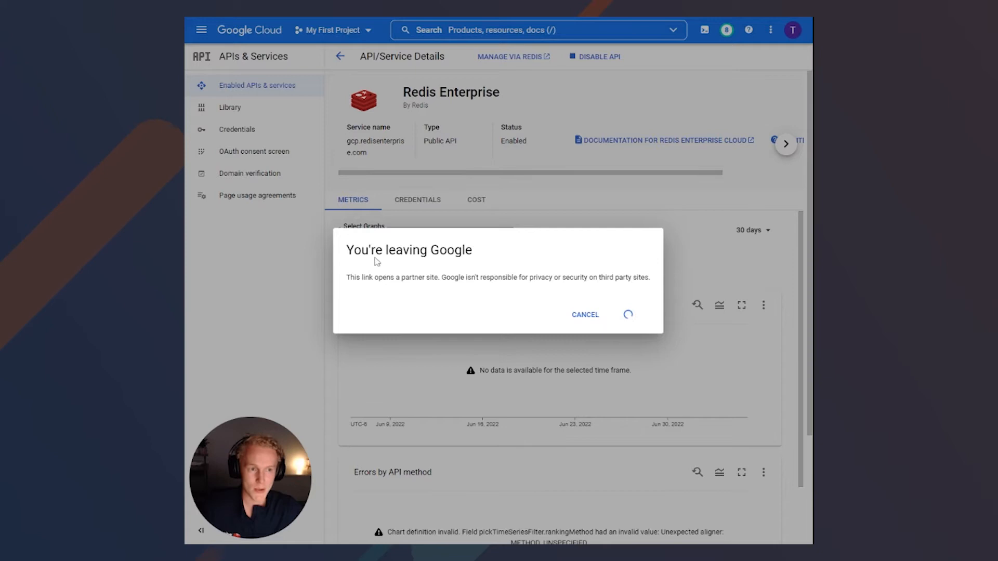
click(585, 315)
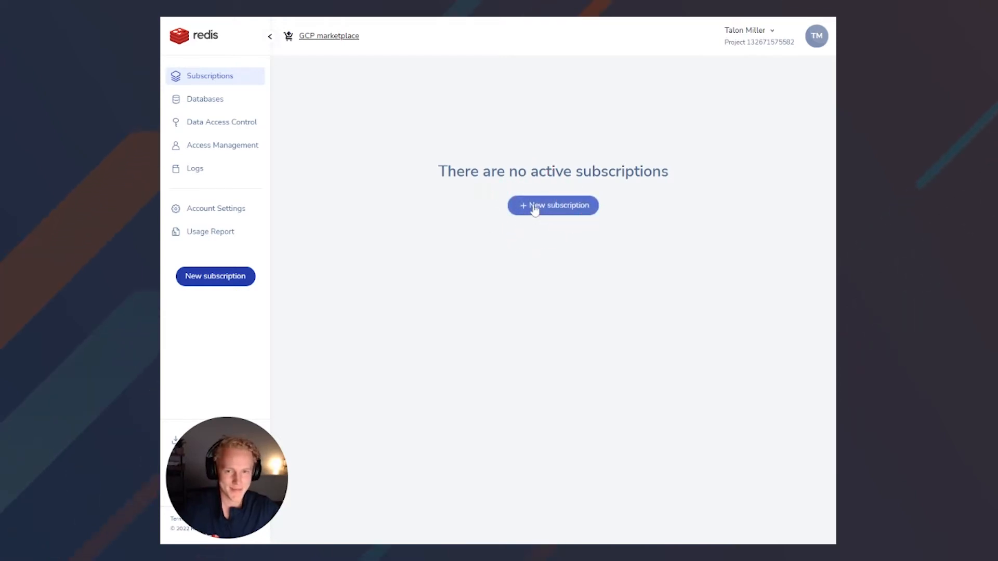
Start a Google Cloud subscription named testsubscript in North America (Virginia) us-east4, showing advanced options.
click(553, 205)
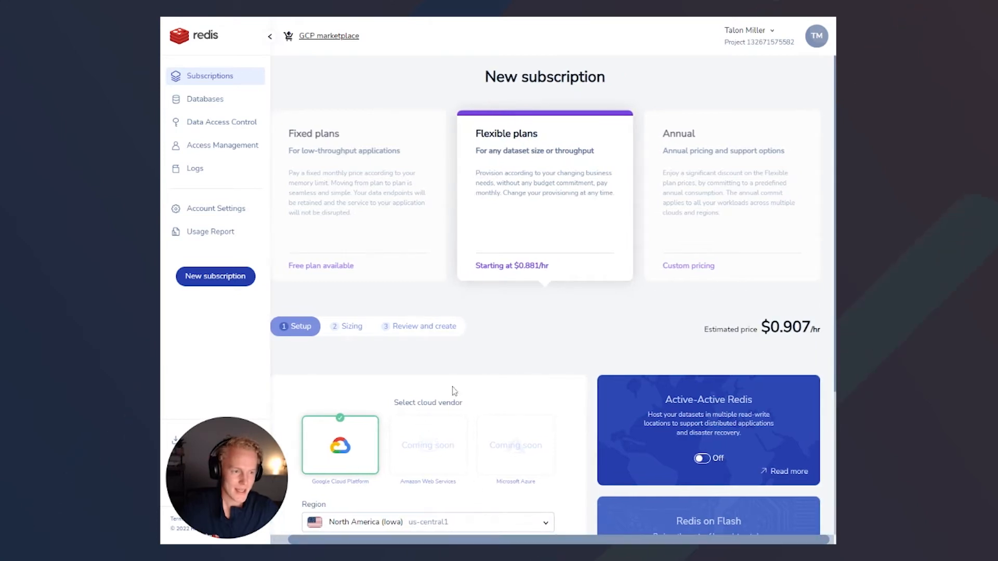
scroll(down, 3)
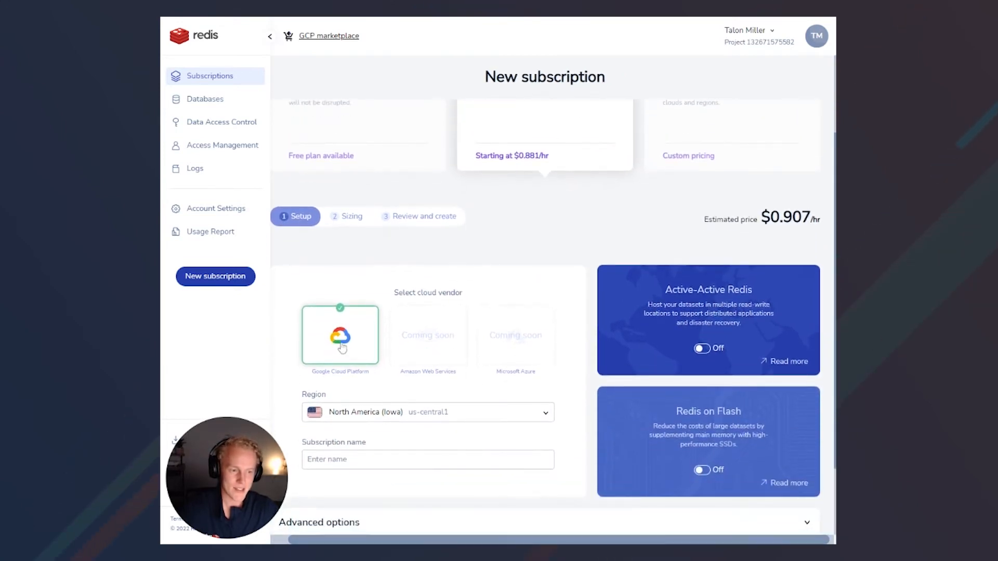
scroll(down, 3)
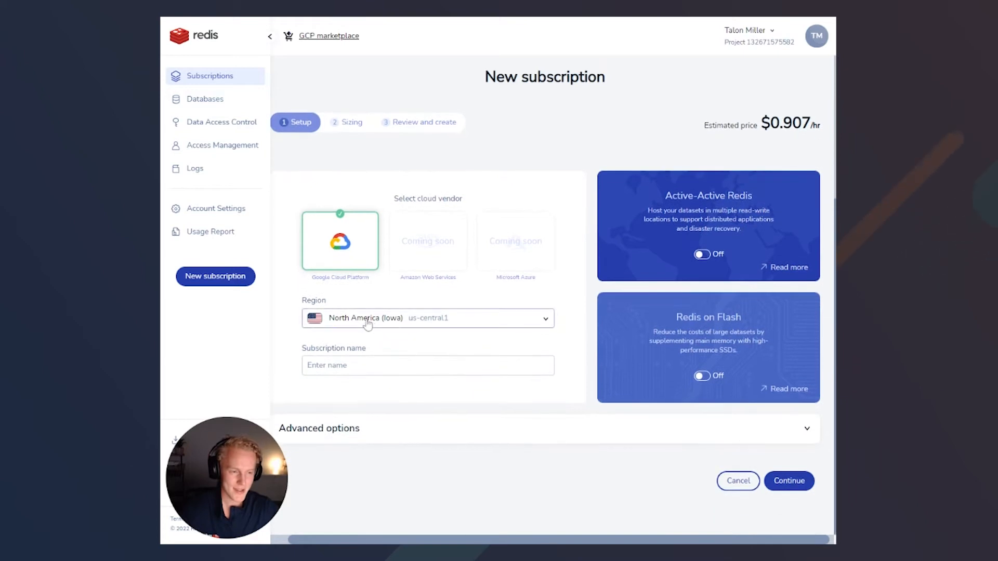
click(428, 318)
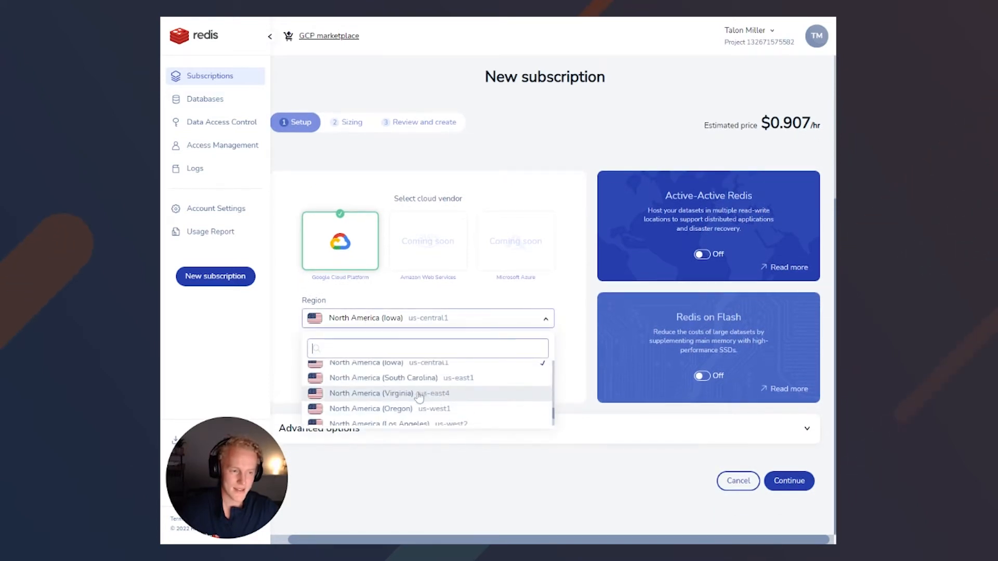
click(381, 393)
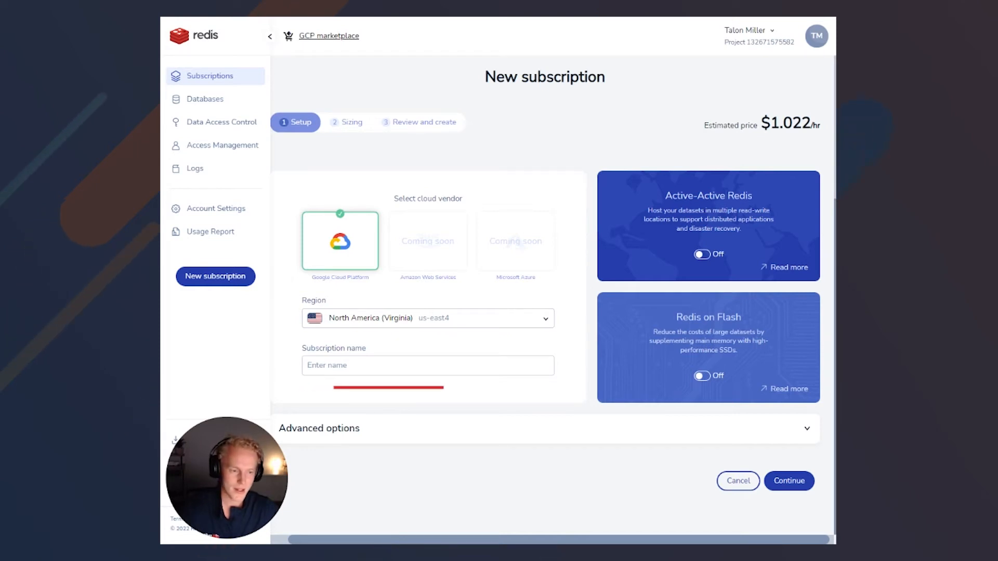
text(testsubscript)
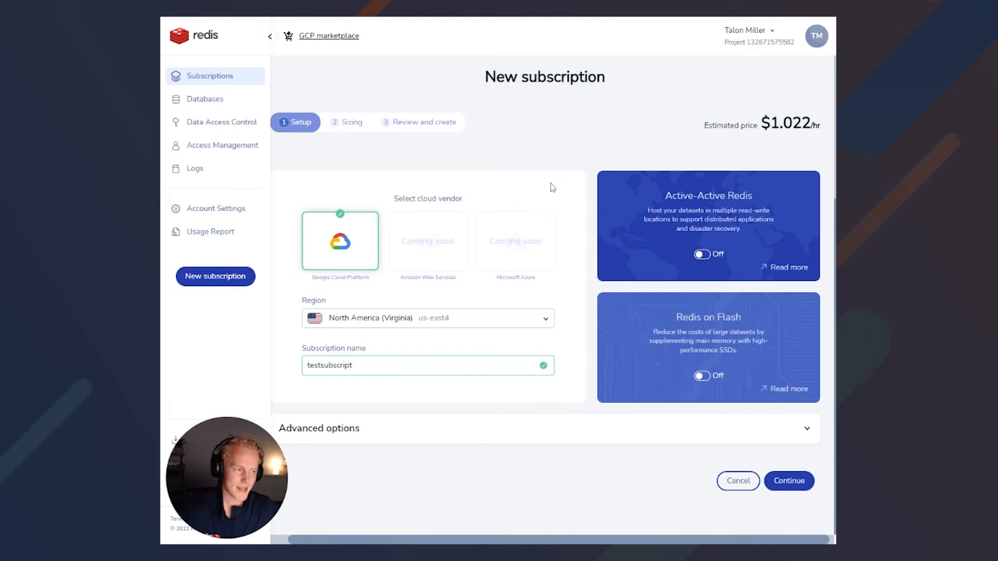
mouse_move(495, 297)
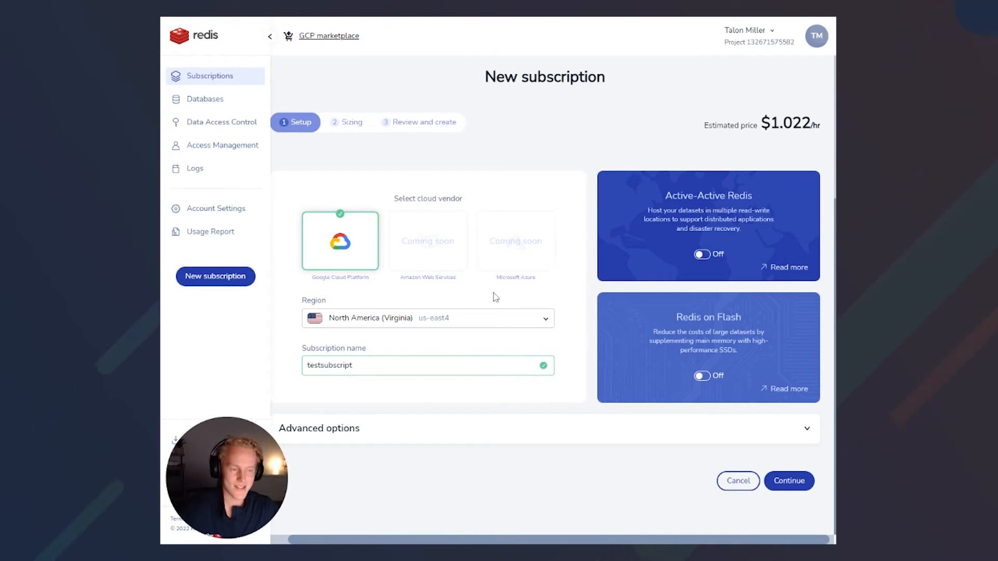
mouse_move(521, 303)
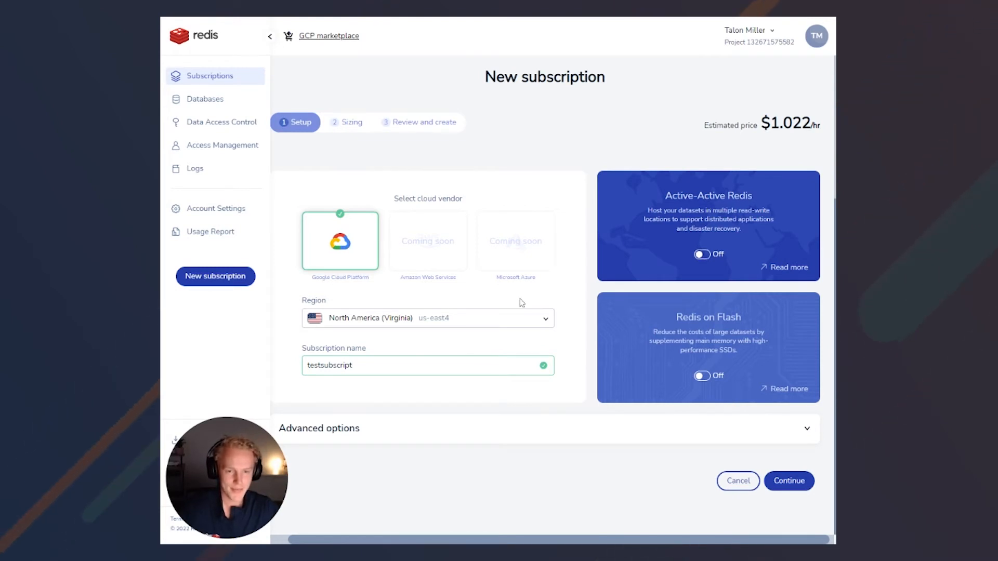
click(319, 428)
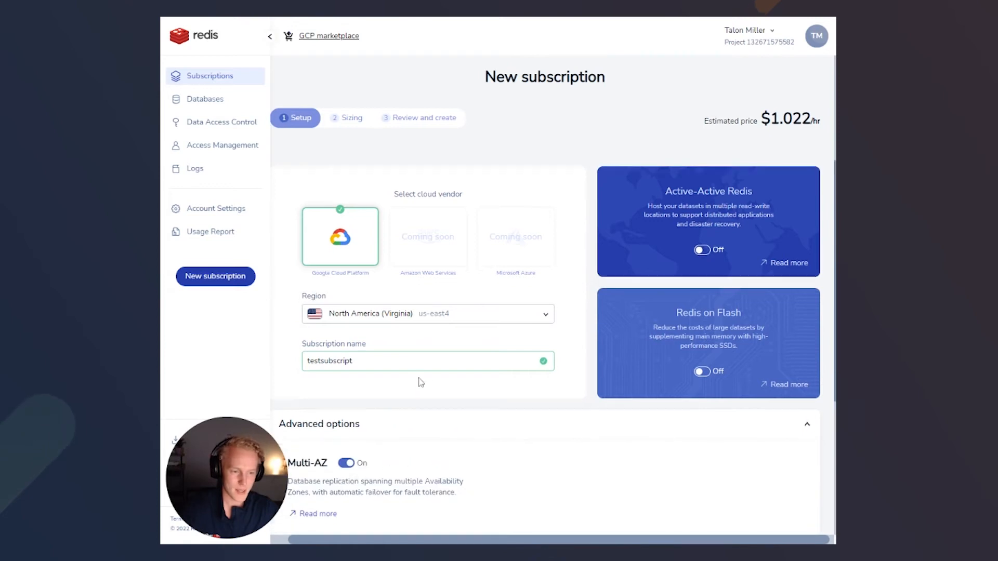
Set the deployment CIDR to 192.168.0.0/24 after trying 10.0.1.0, then continue to Sizing.
scroll(down, 3)
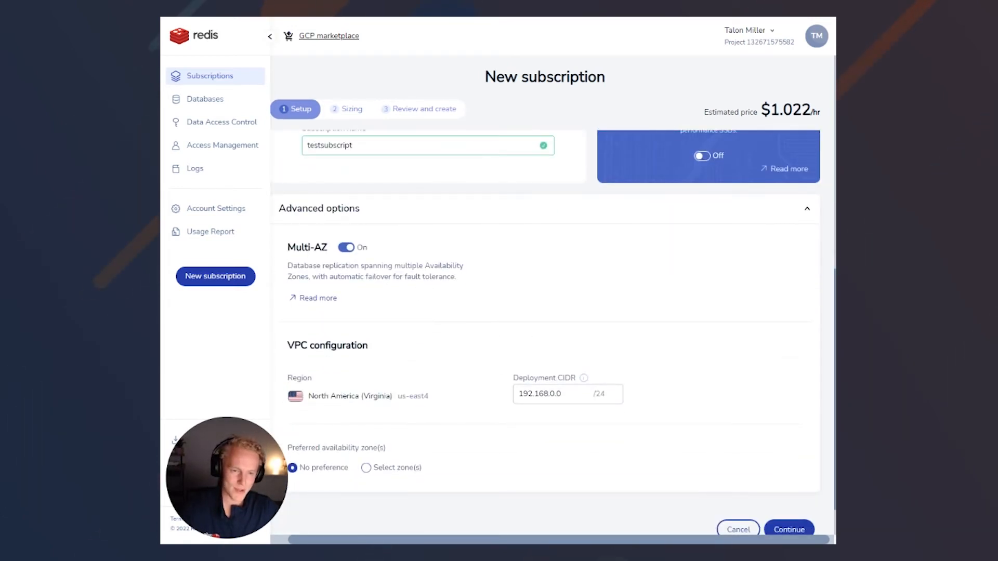
scroll(down, 3)
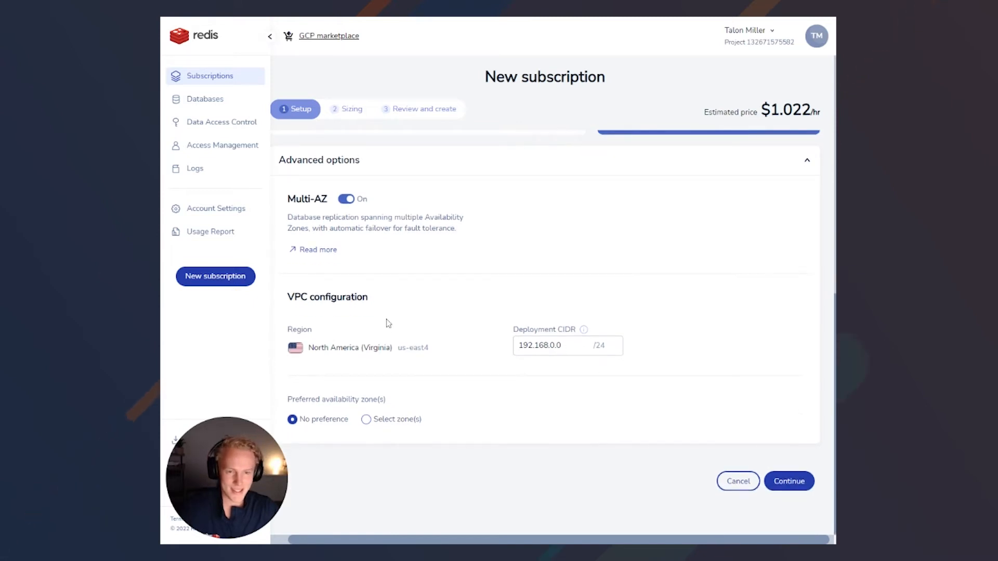
mouse_move(380, 330)
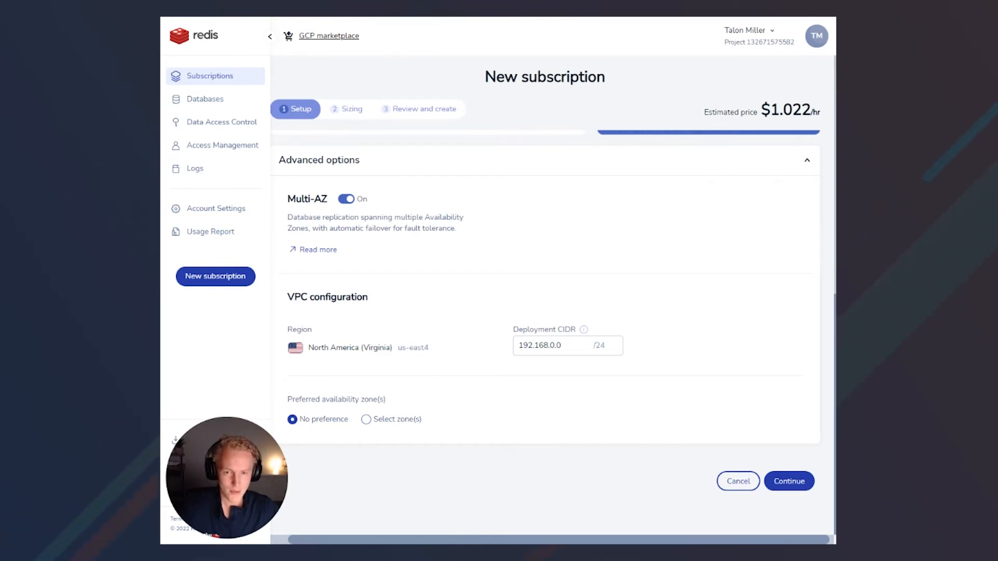
click(545, 346)
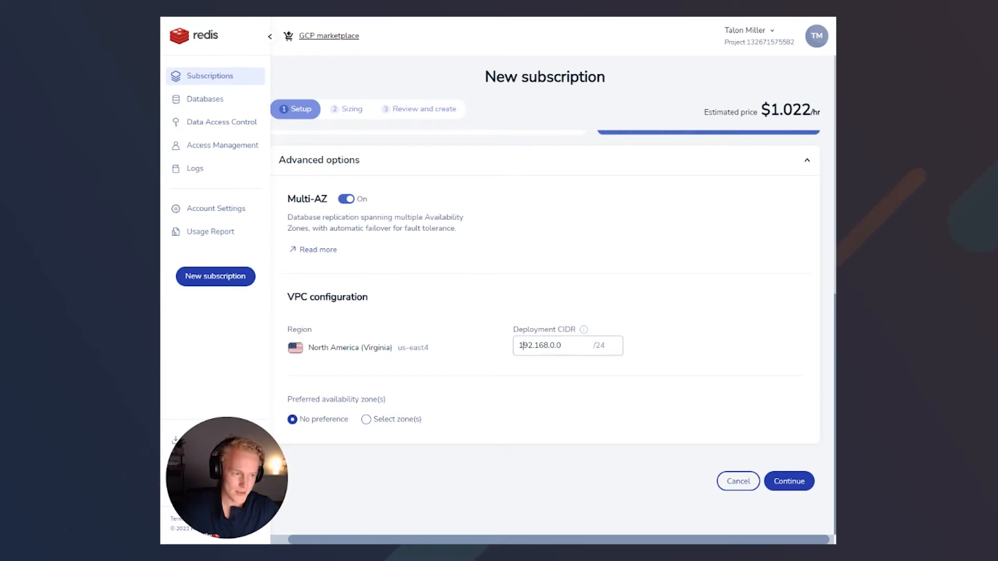
text(10.0.1.0)
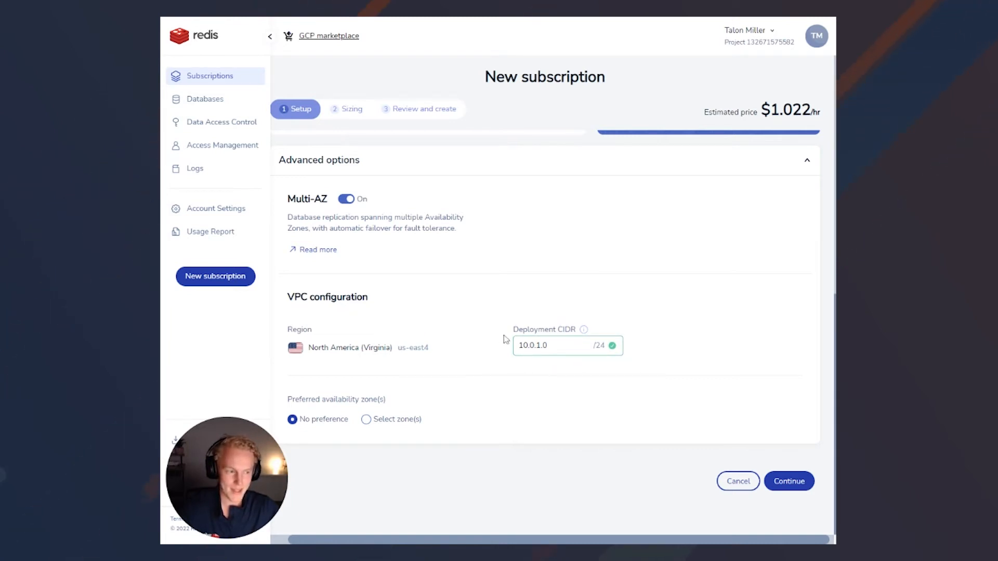
double_click(533, 345)
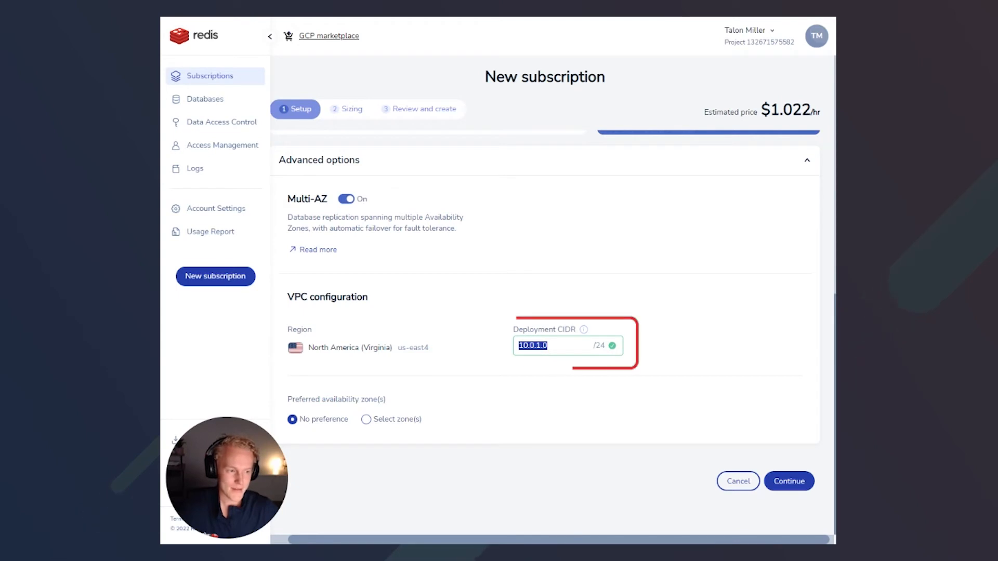
text(192.168.)
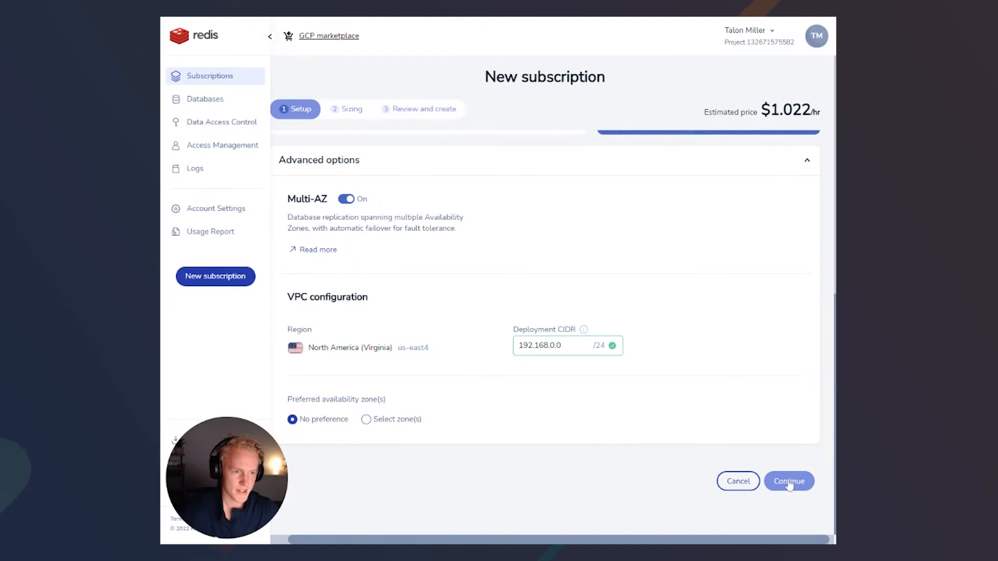
click(789, 482)
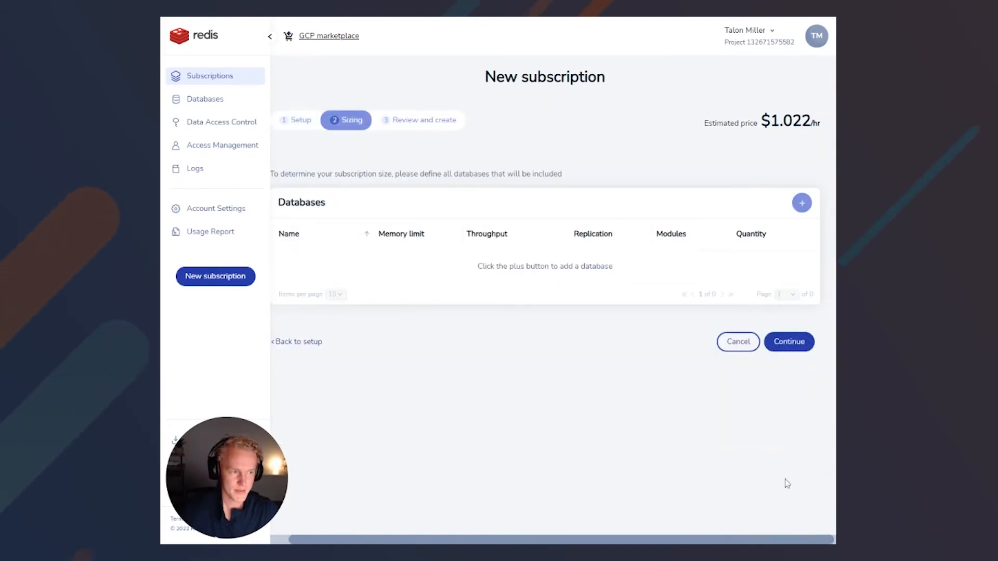
mouse_move(523, 382)
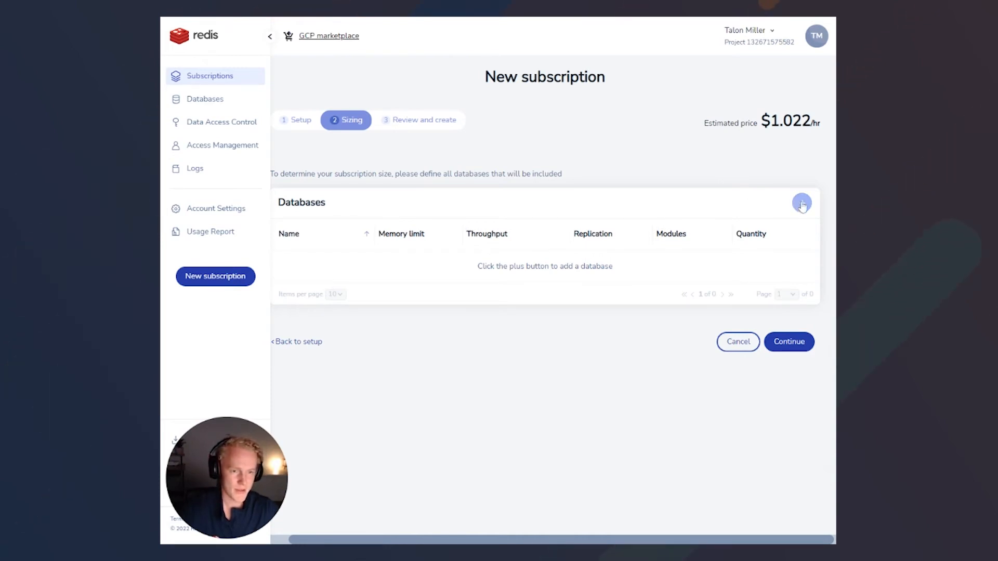
Add a new database from the Databases panel and focus its name field.
click(802, 204)
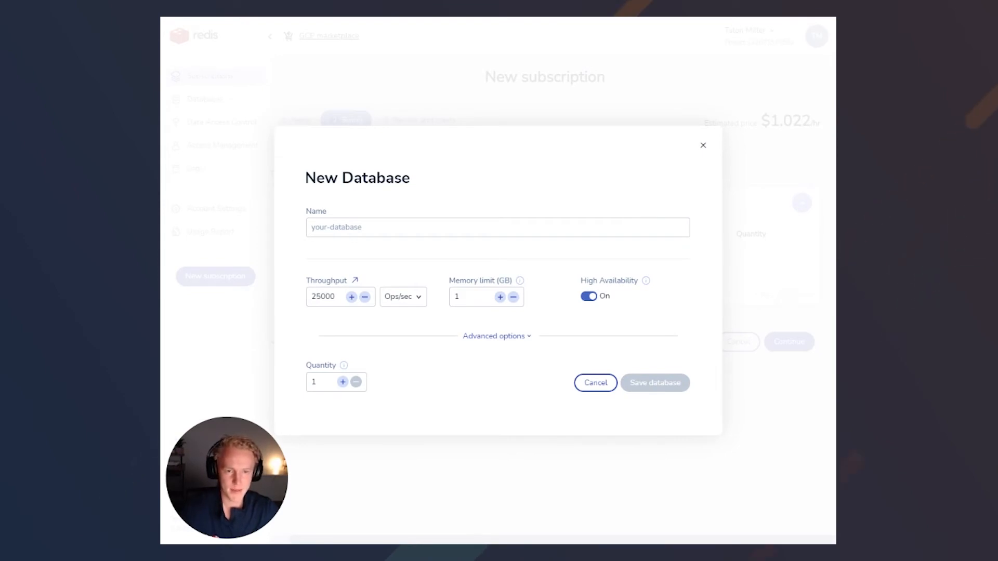
click(466, 227)
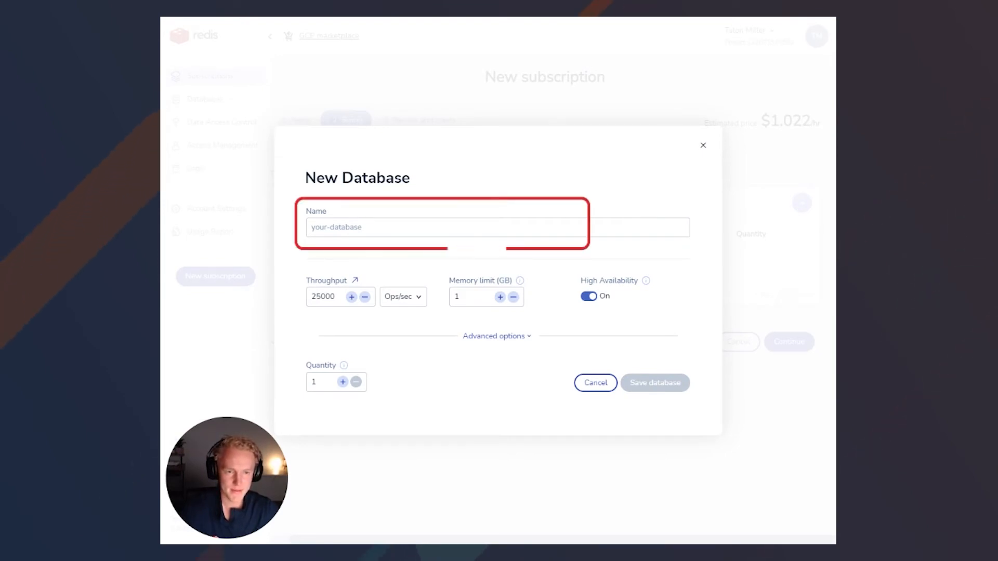
Name the database test-database, set a 1.2 GB memory limit, and show advanced options.
text(est-database)
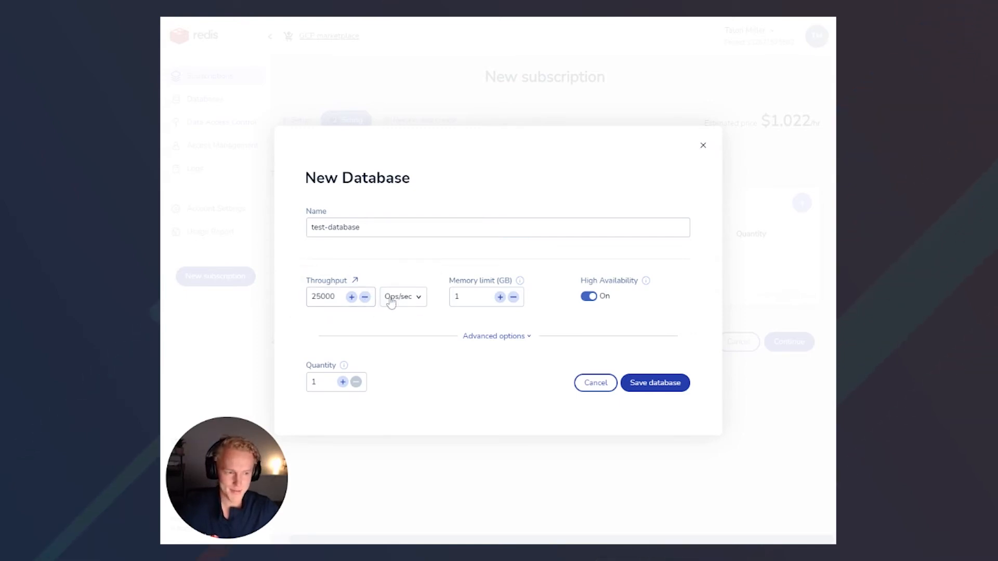
click(500, 297)
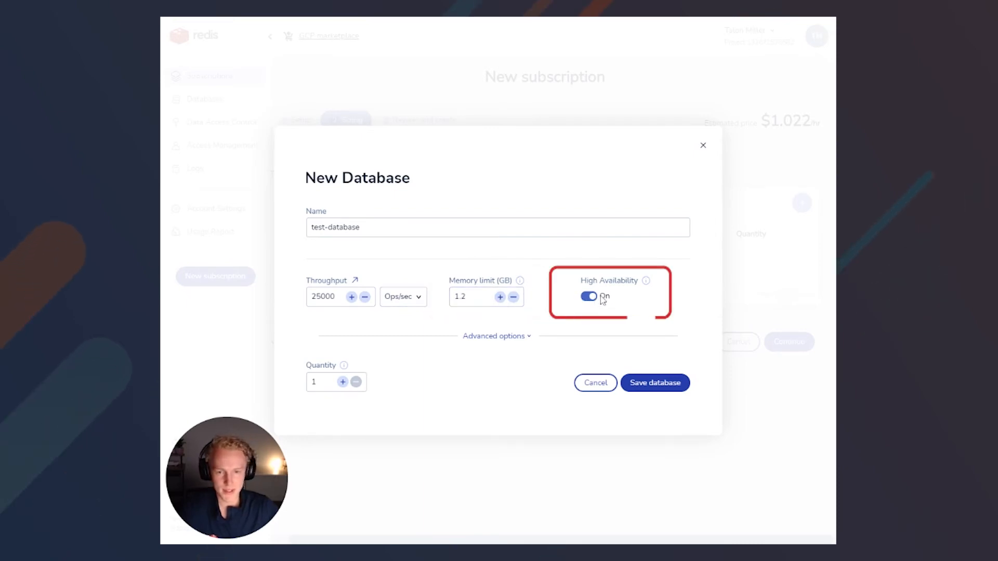
mouse_move(505, 340)
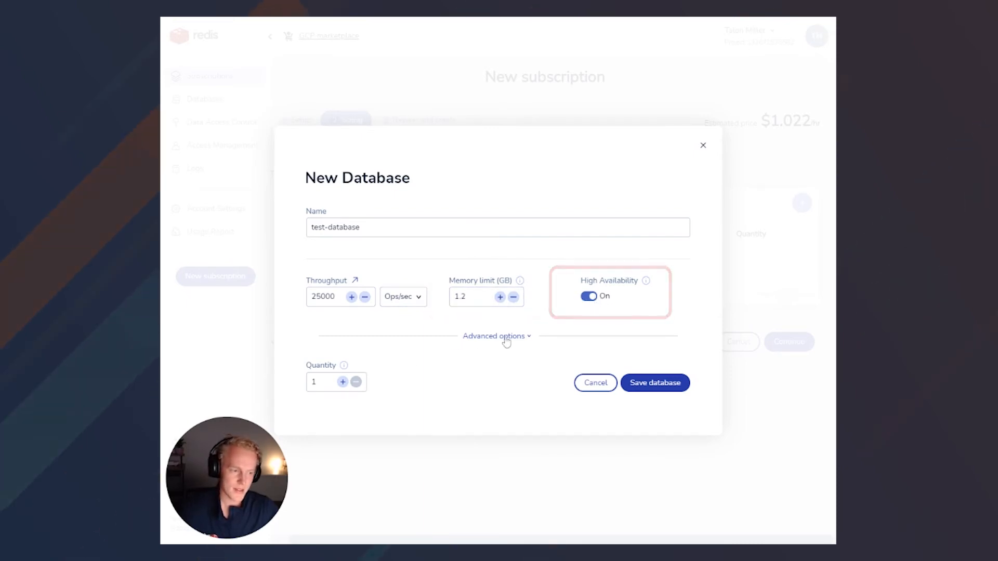
click(493, 336)
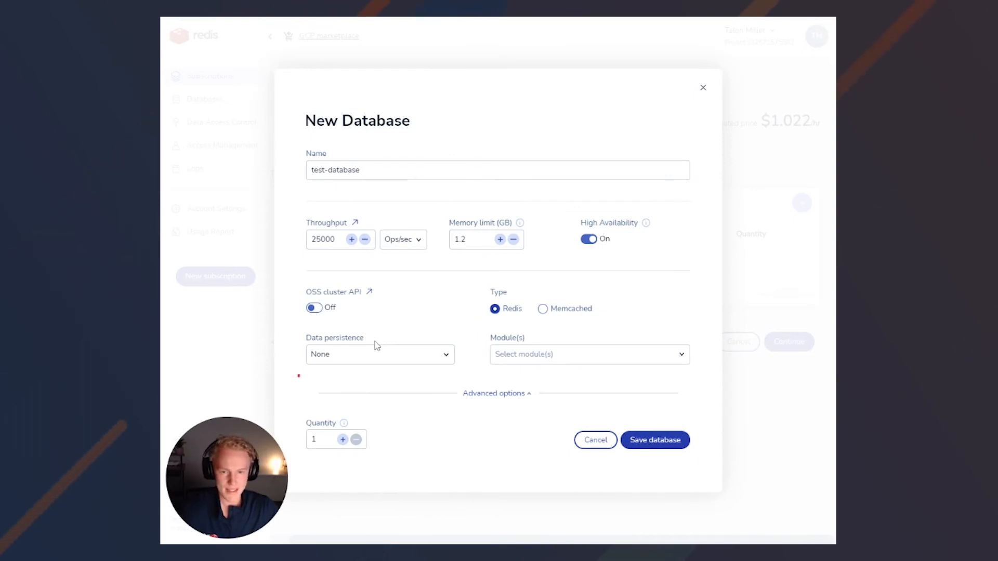
Keep data persistence at None, add RediSearch 2 and RedisJSON modules, and save the database.
click(380, 355)
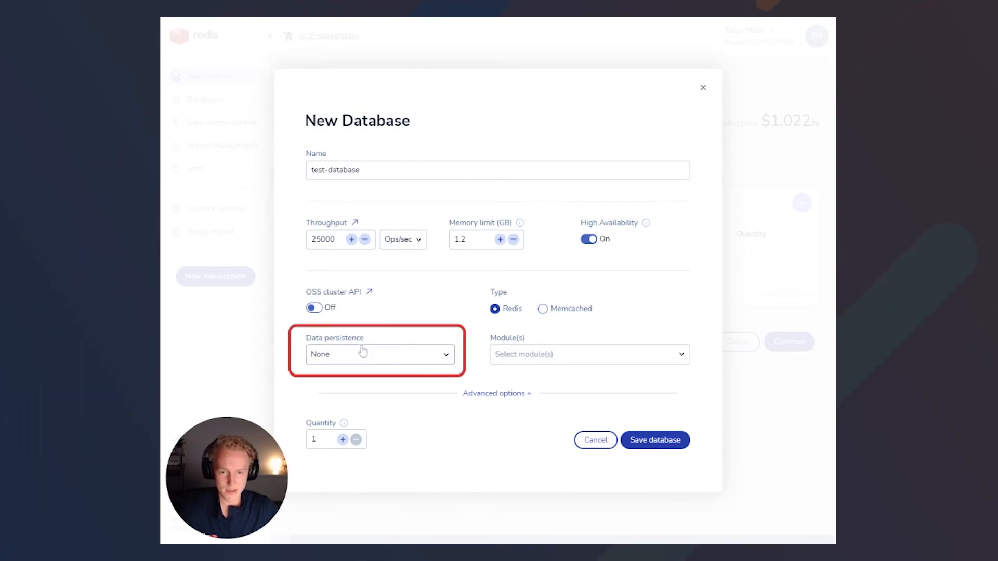
click(380, 355)
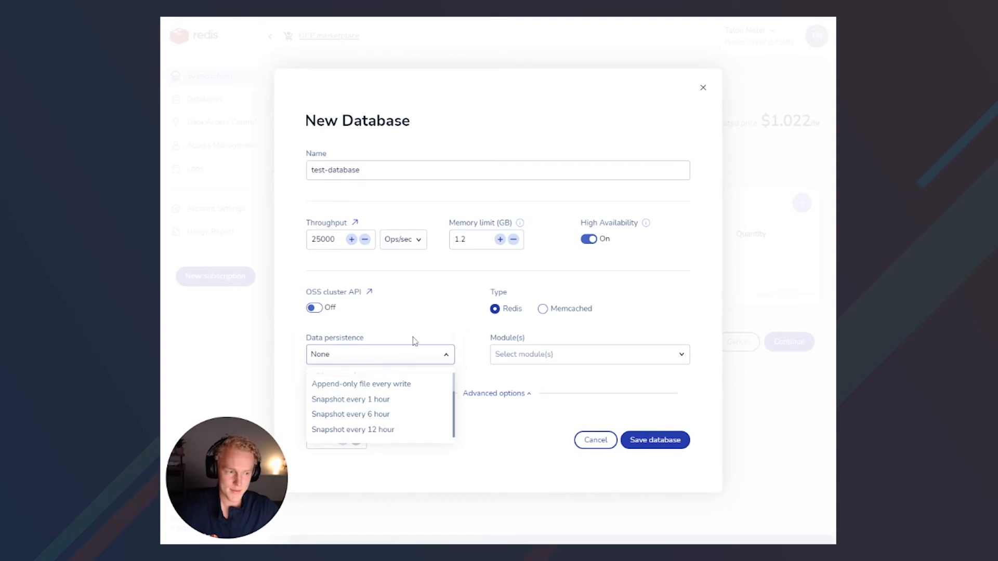
click(590, 355)
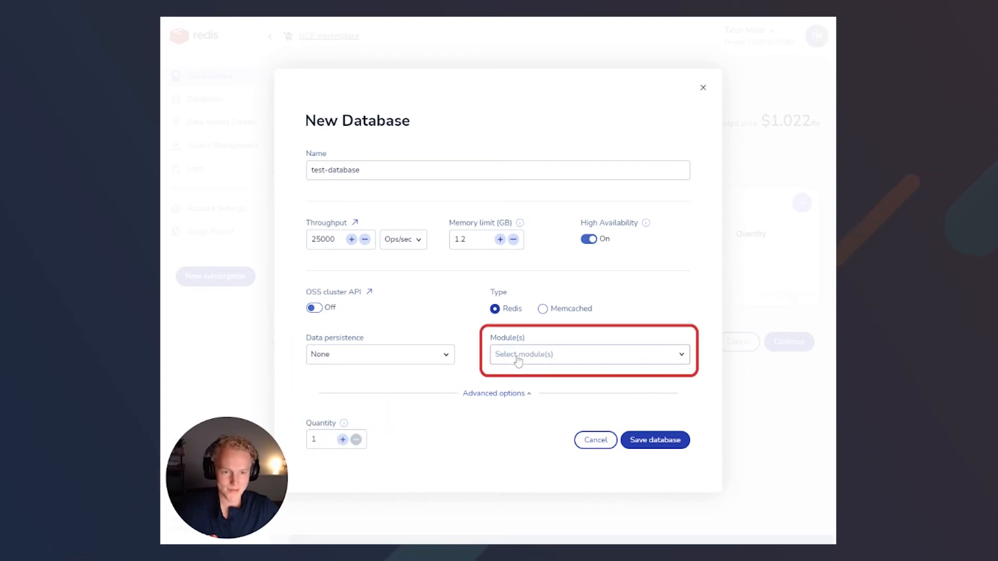
click(589, 354)
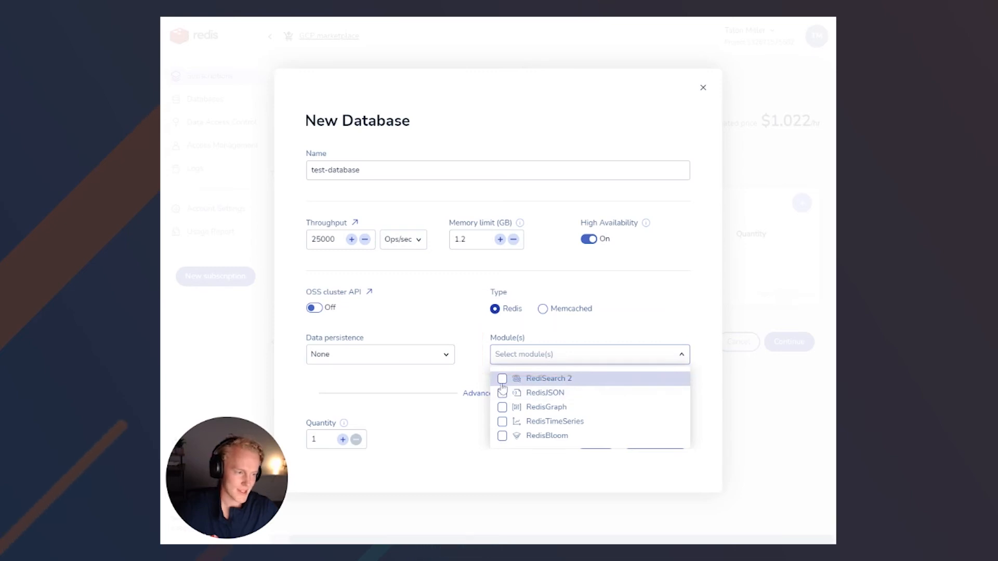
click(502, 392)
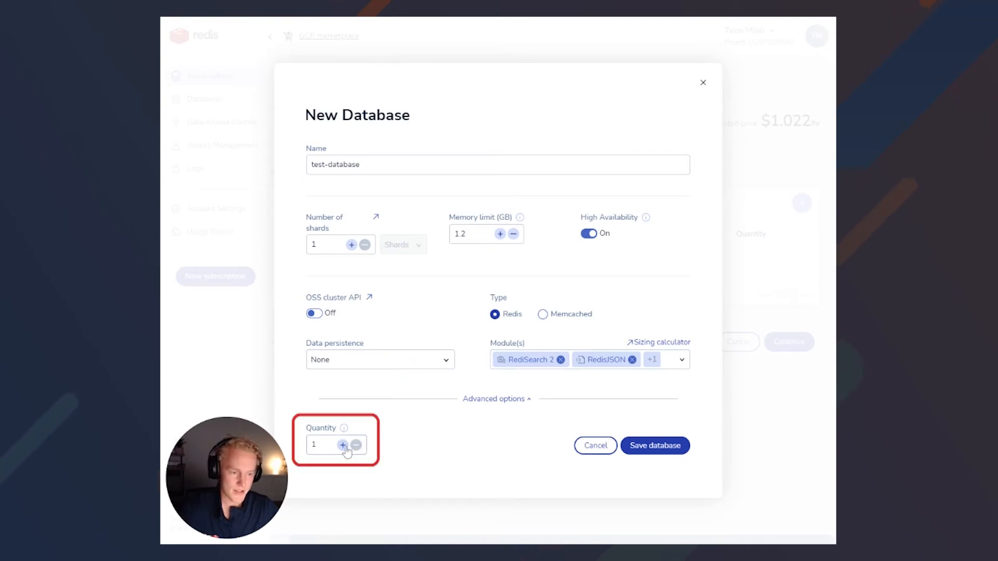
click(343, 445)
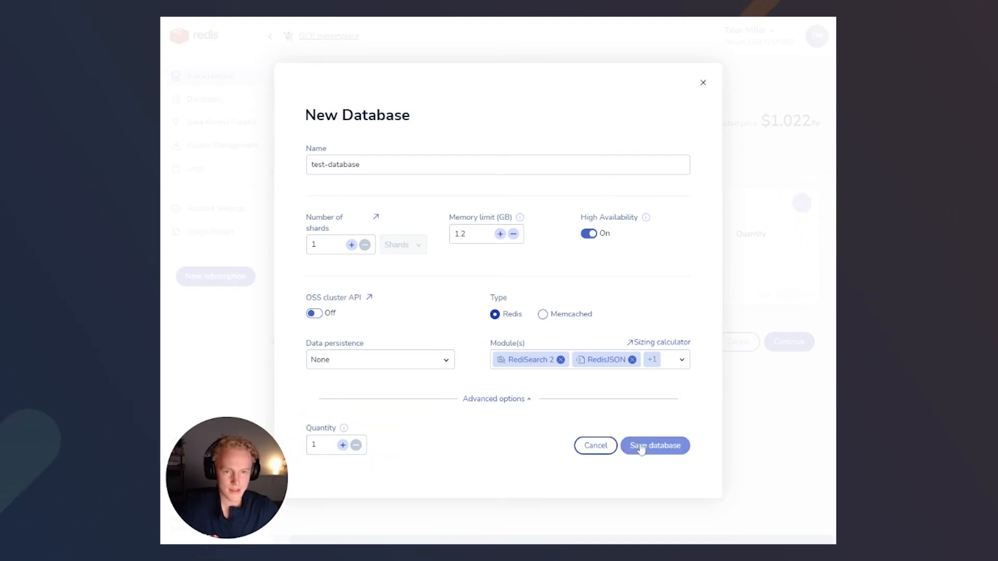
click(655, 446)
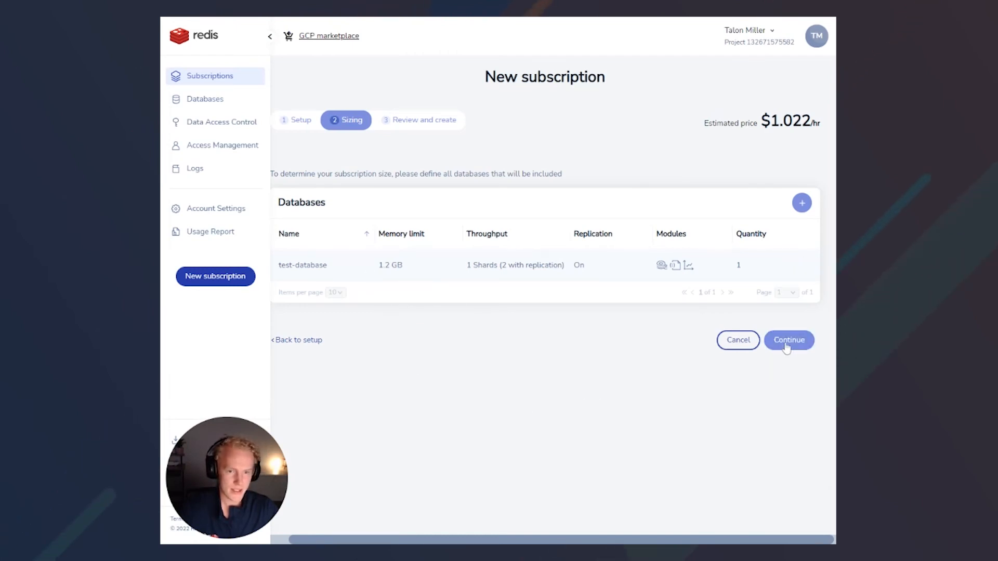
Review the testsubscript summary with test-database and create the subscription.
click(789, 340)
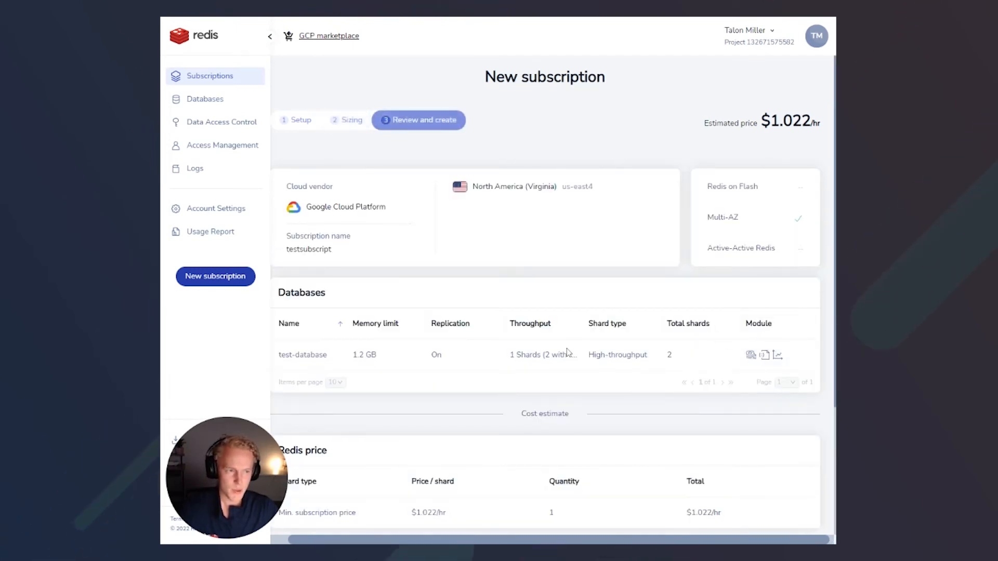
scroll(down, 3)
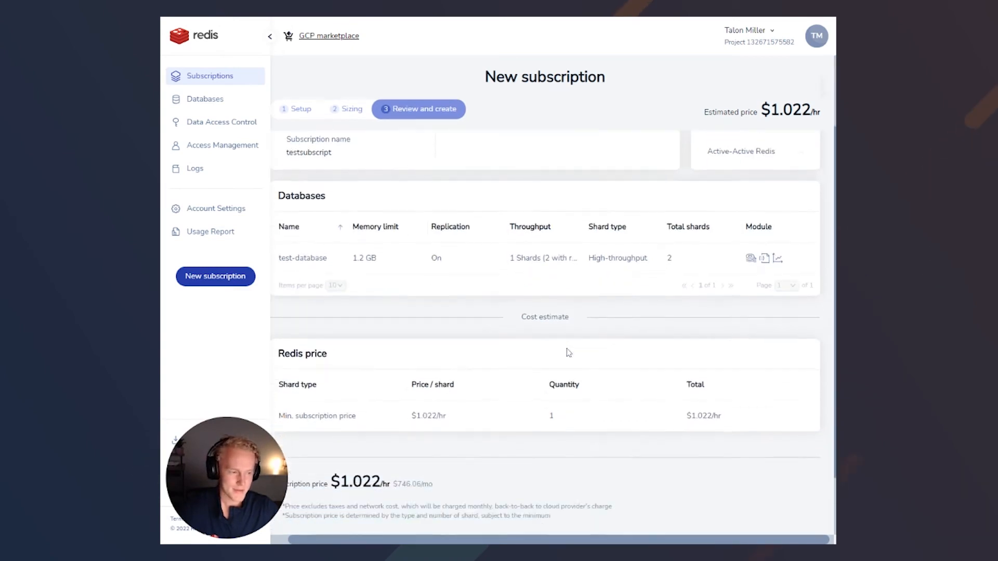
scroll(down, 3)
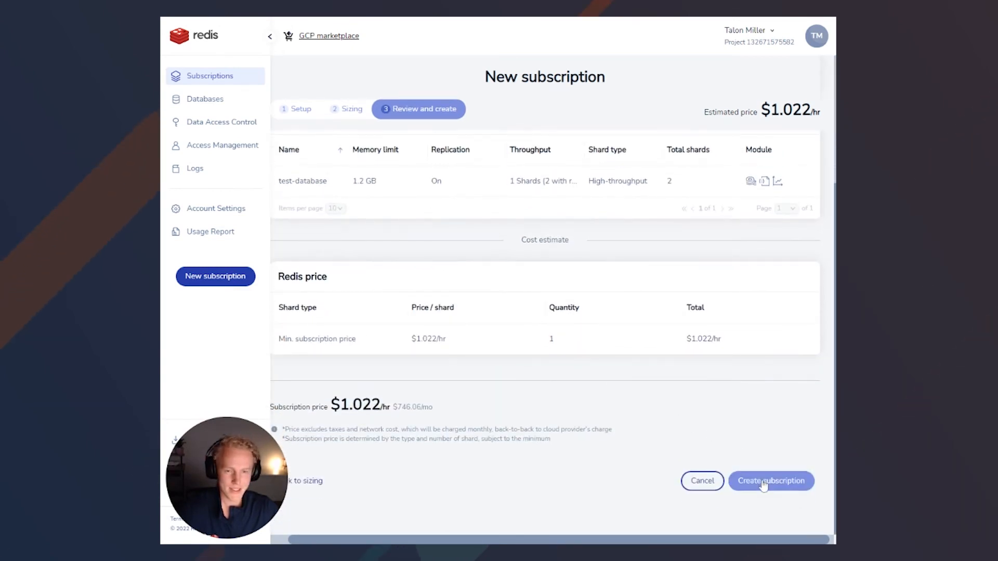
click(772, 481)
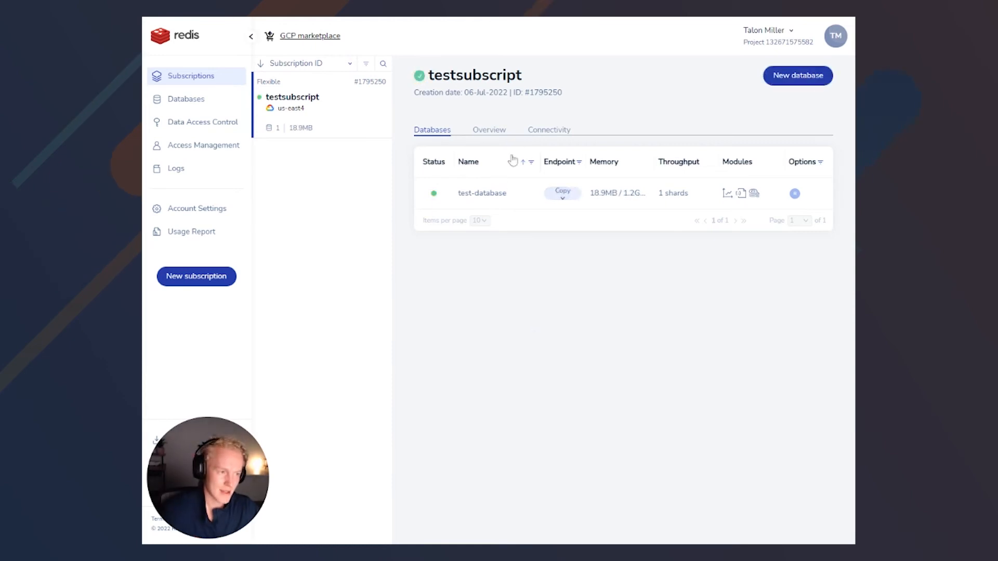
Add a VPC peering from the subscription's Connectivity tab to bring up the peering form.
click(549, 130)
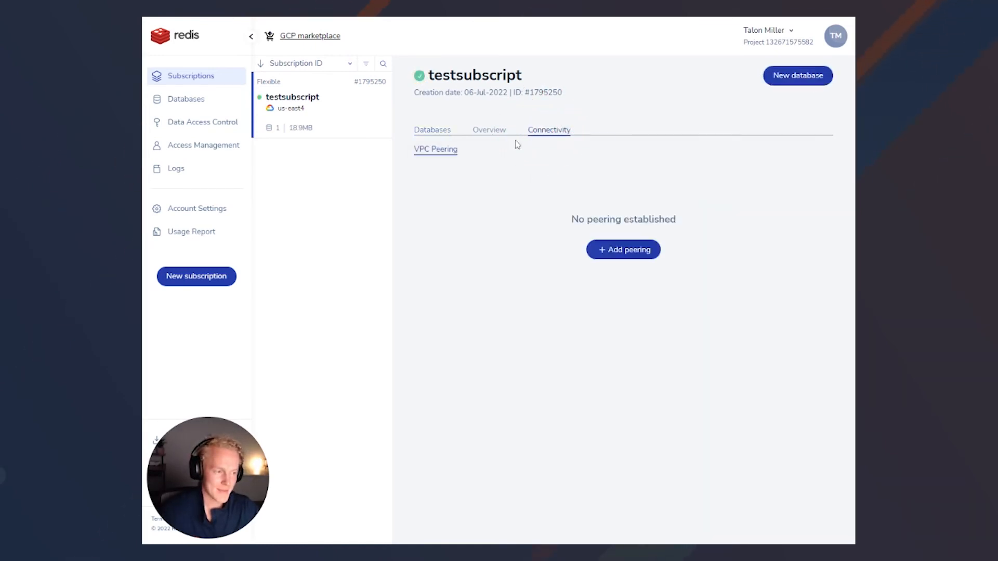
click(623, 249)
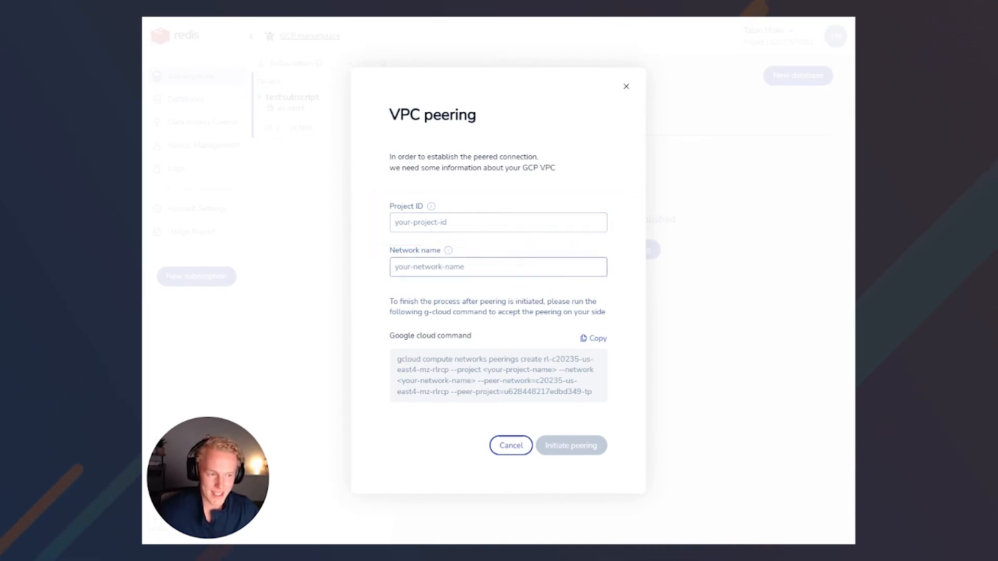
click(497, 267)
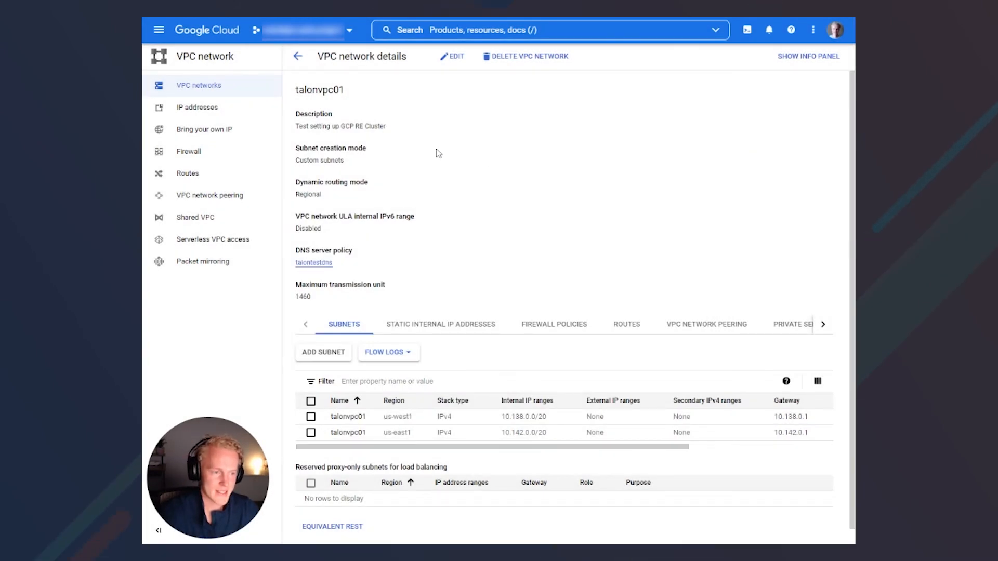
Scroll through talonvpc01's network details to review its subnets and proxy-only subnets.
scroll(down, 3)
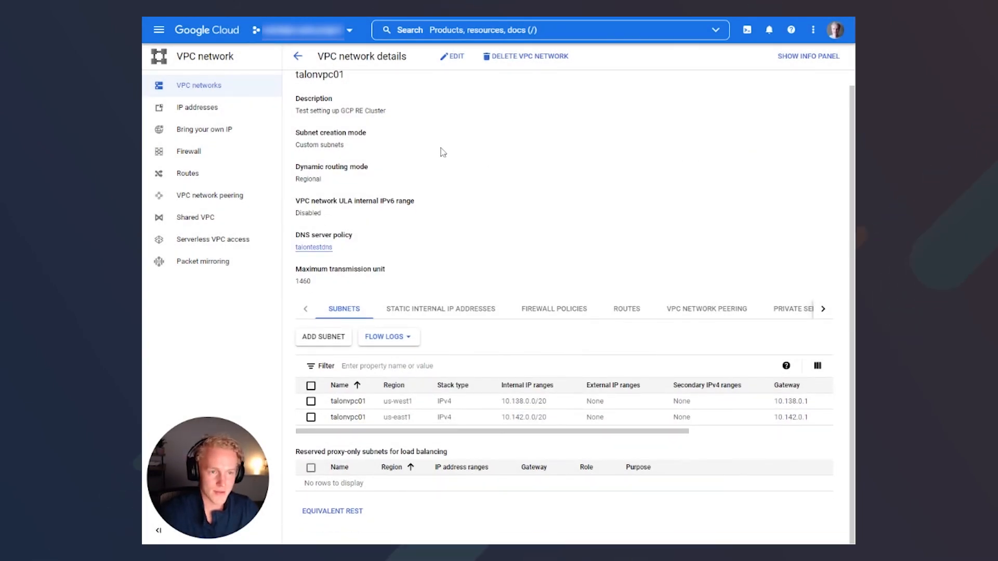
mouse_move(429, 173)
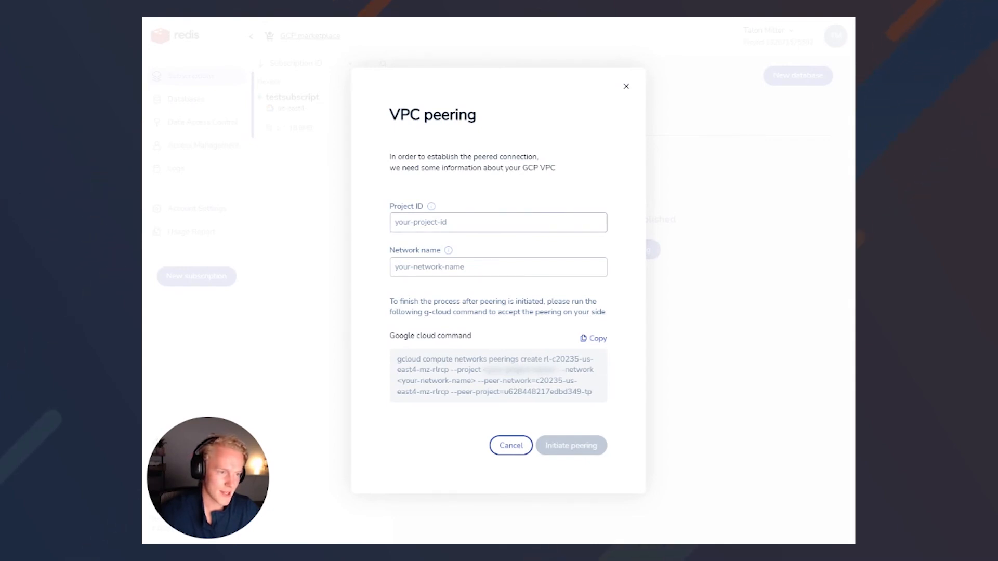
Enter network talonvpc01 in the Redis peering dialog and initiate the peering.
click(498, 223)
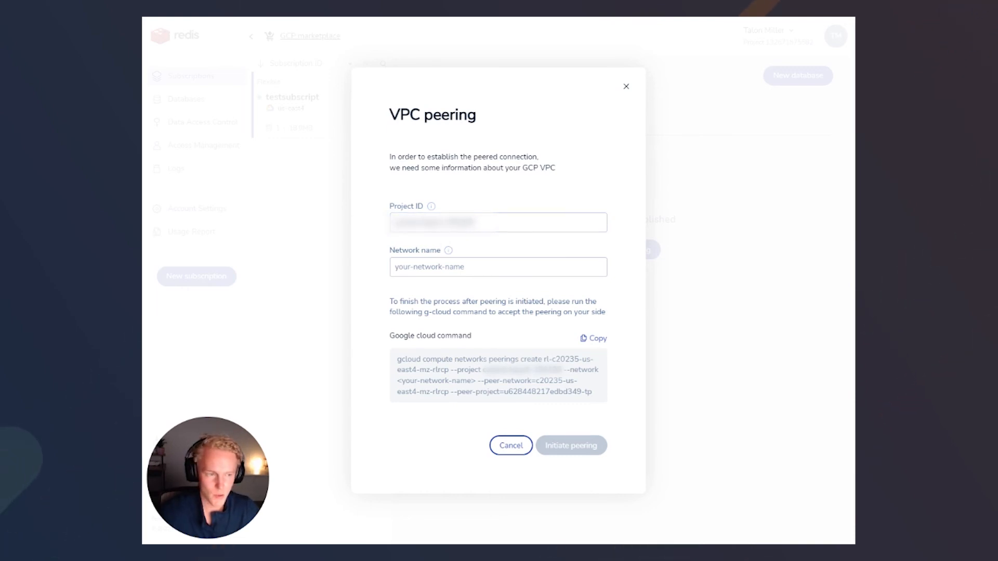
text(talonvpc01)
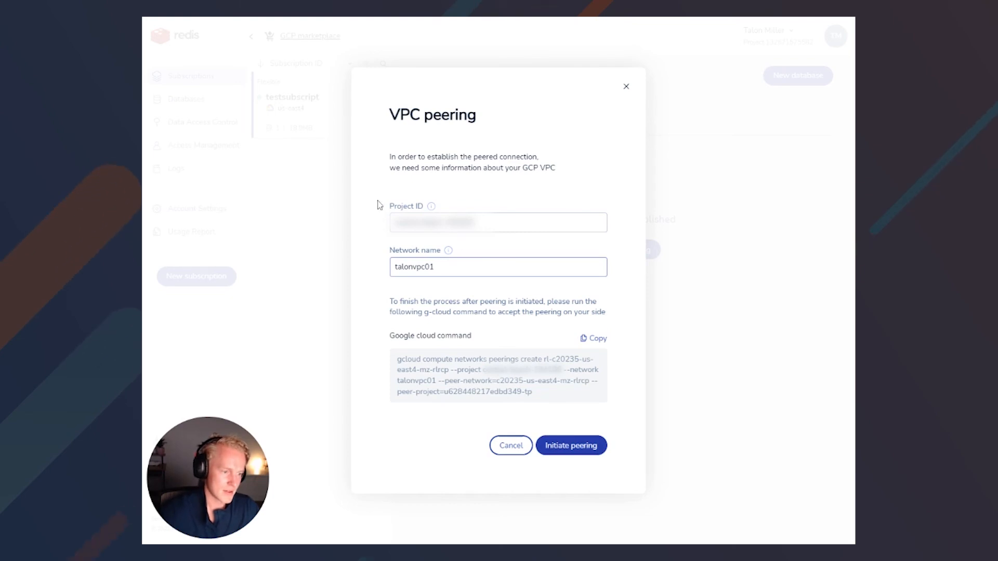
mouse_move(571, 446)
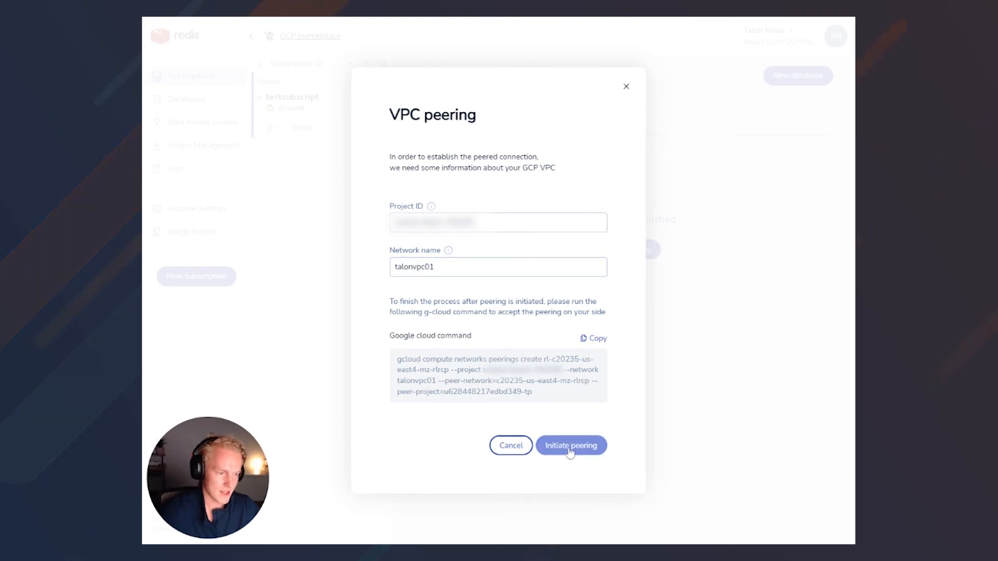
click(571, 445)
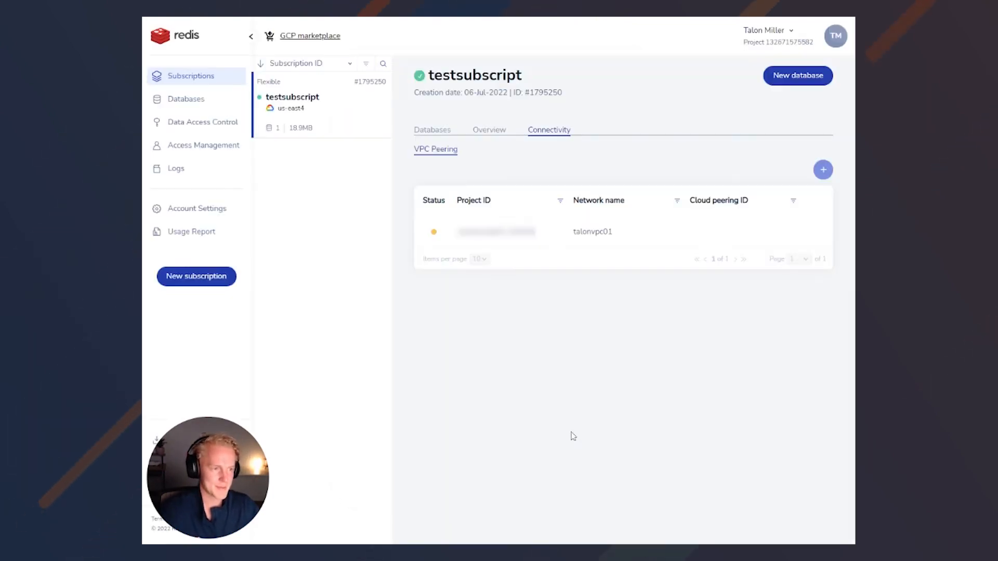
mouse_move(580, 422)
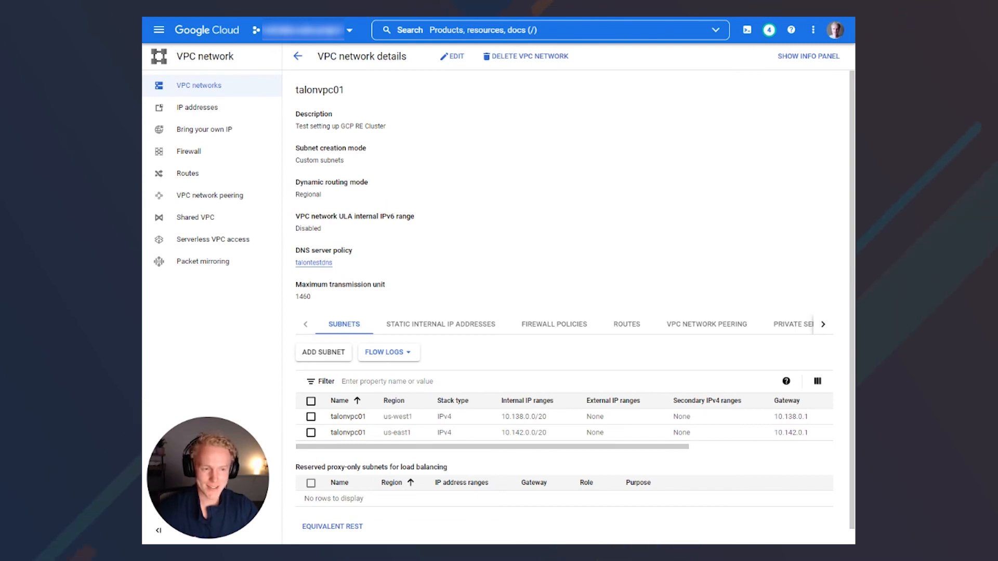
mouse_move(700, 327)
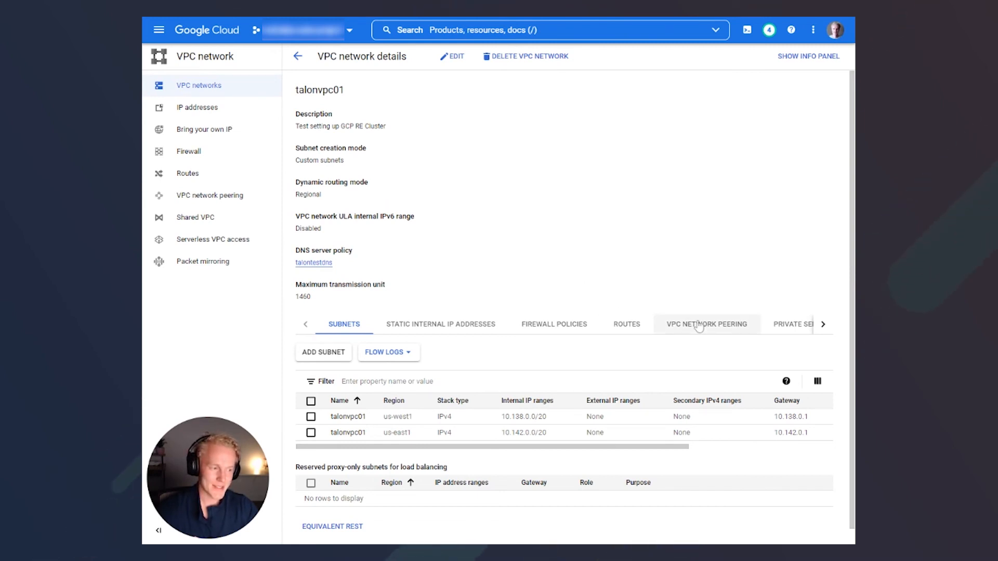
Add peering vpcredispeering to network c20235-us-east4-mz-rlrcp in project u628448217edbd349-tp.
click(707, 325)
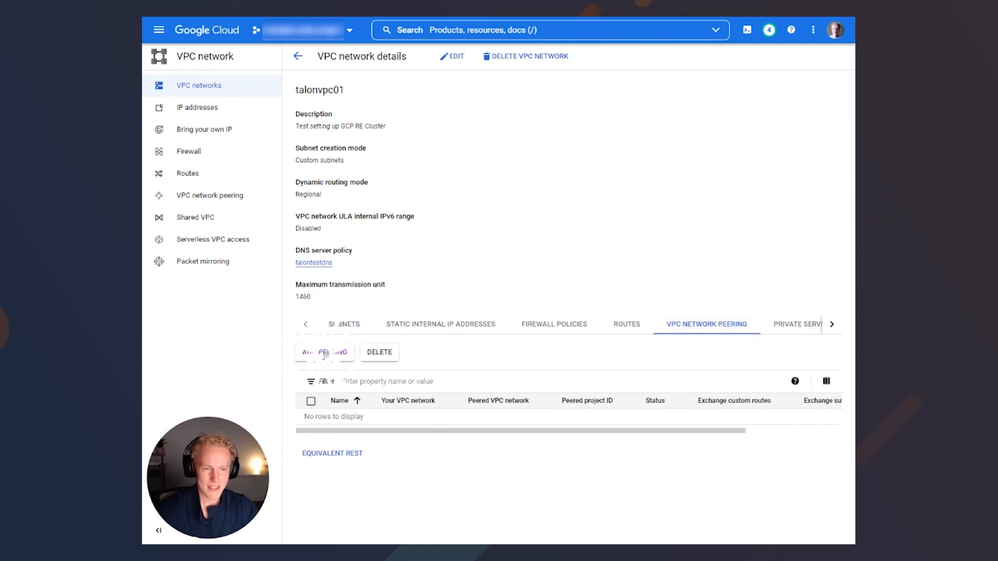
click(325, 352)
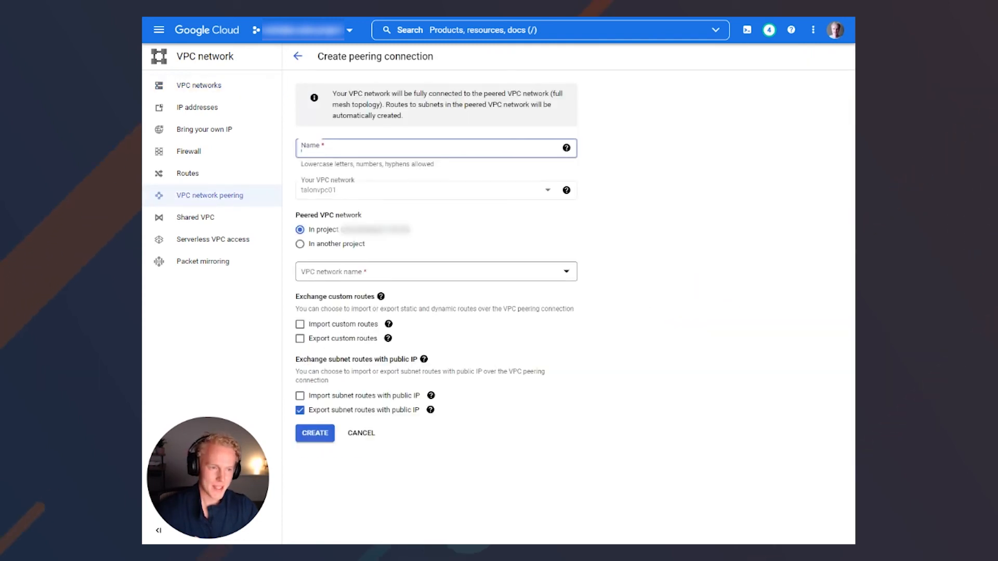
text(vpcredispeering)
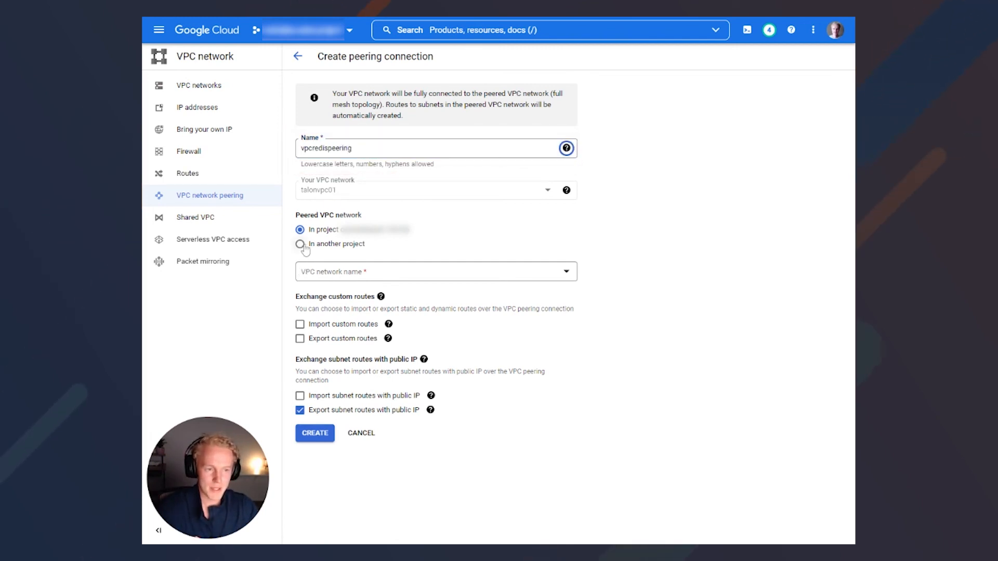
click(299, 244)
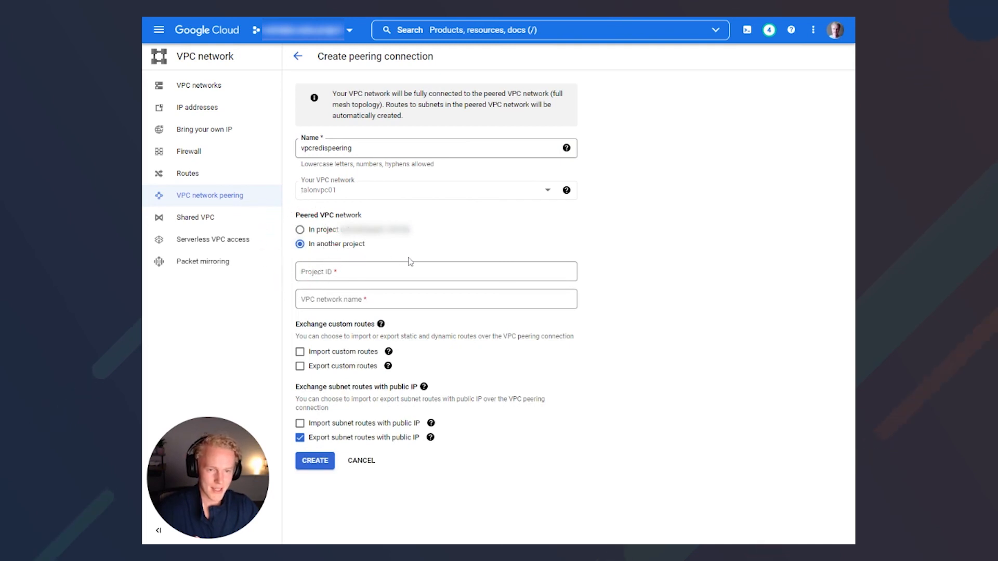
mouse_move(412, 261)
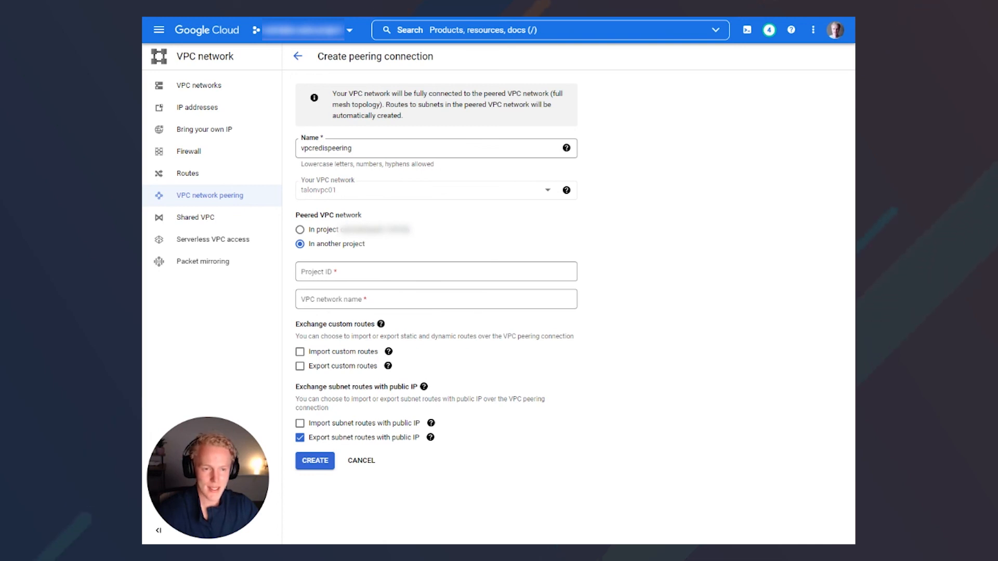
click(435, 299)
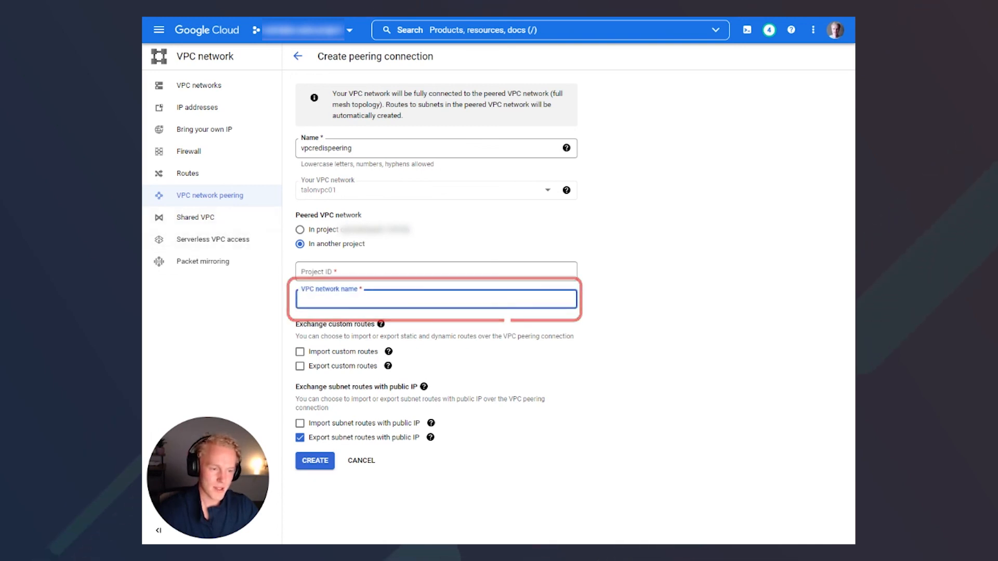
text(c20235-us-east4-mz-rlrcp)
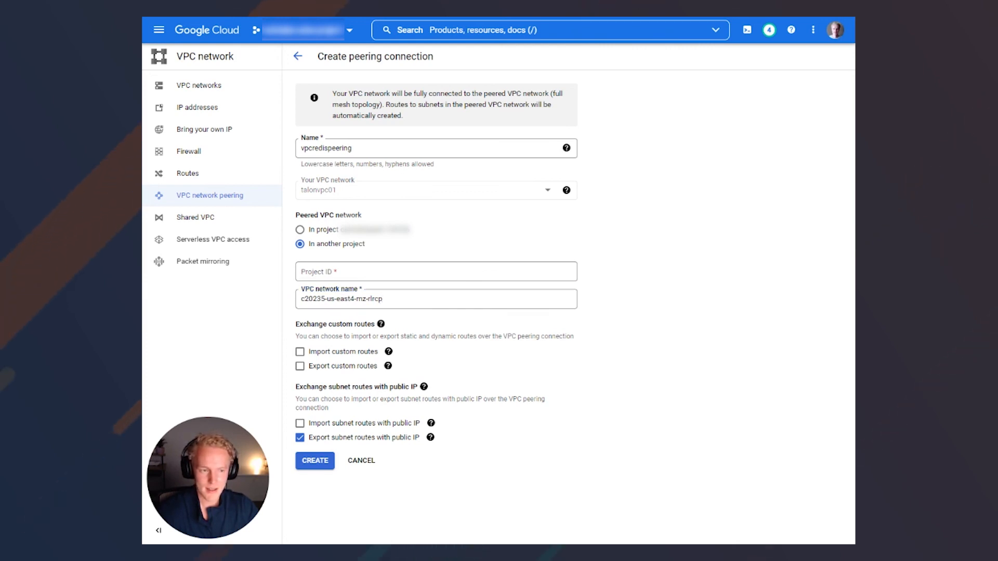
text(u628448217edbd349-tp)
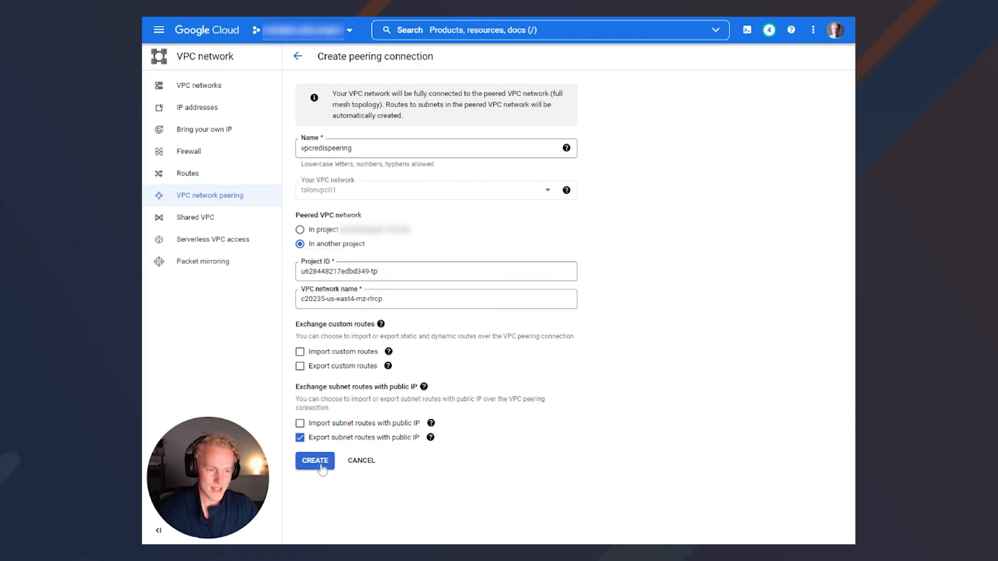
click(315, 461)
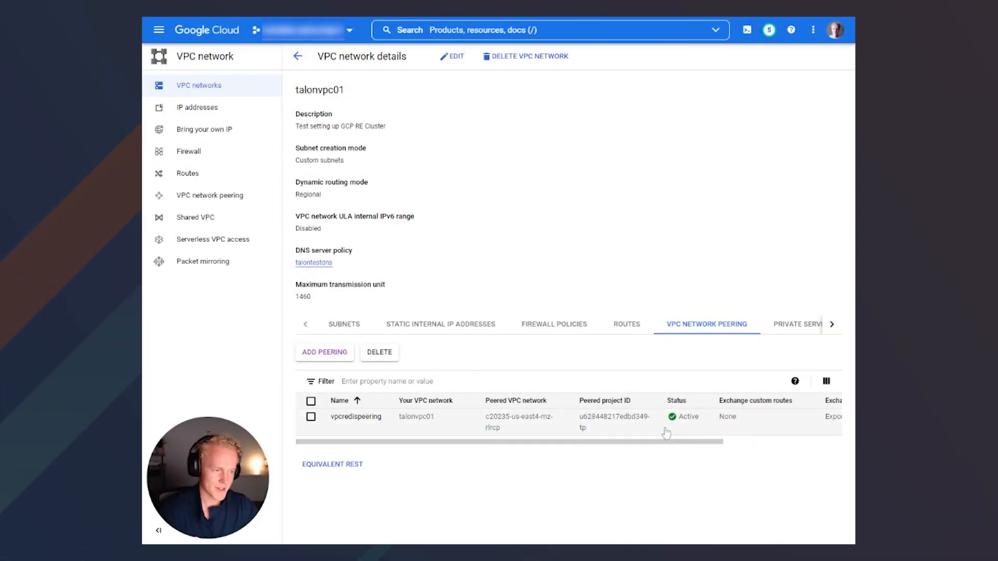
mouse_move(768, 98)
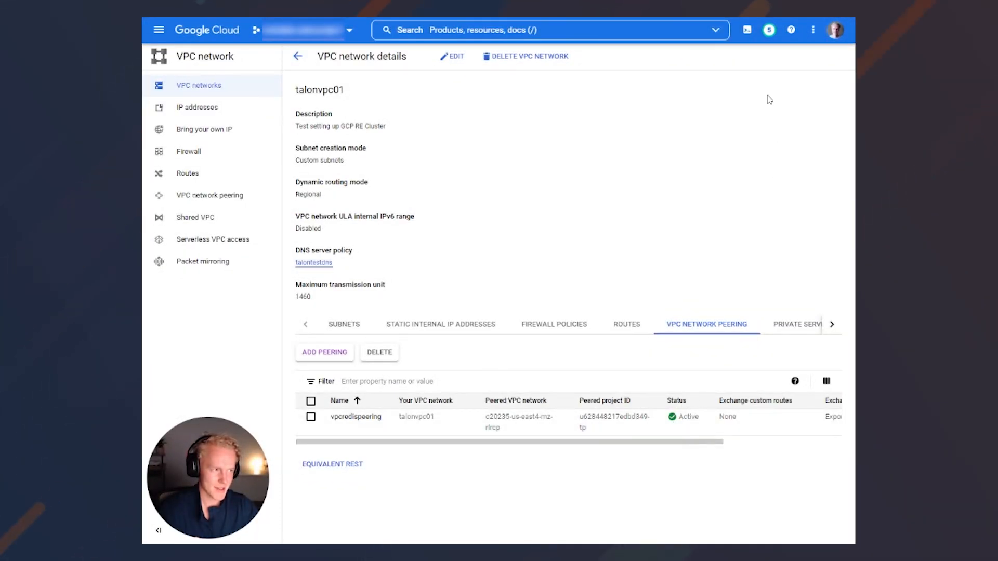
mouse_move(781, 19)
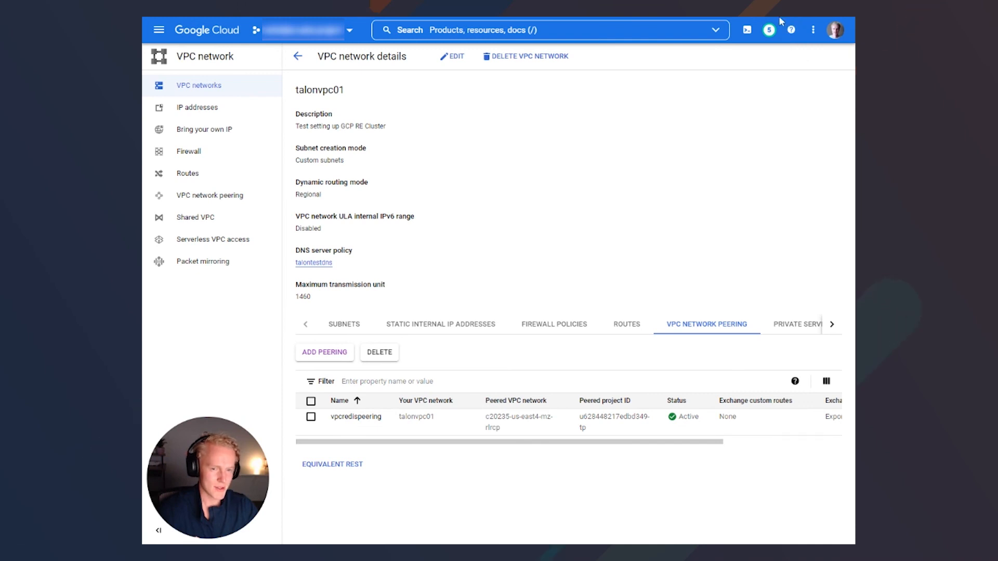